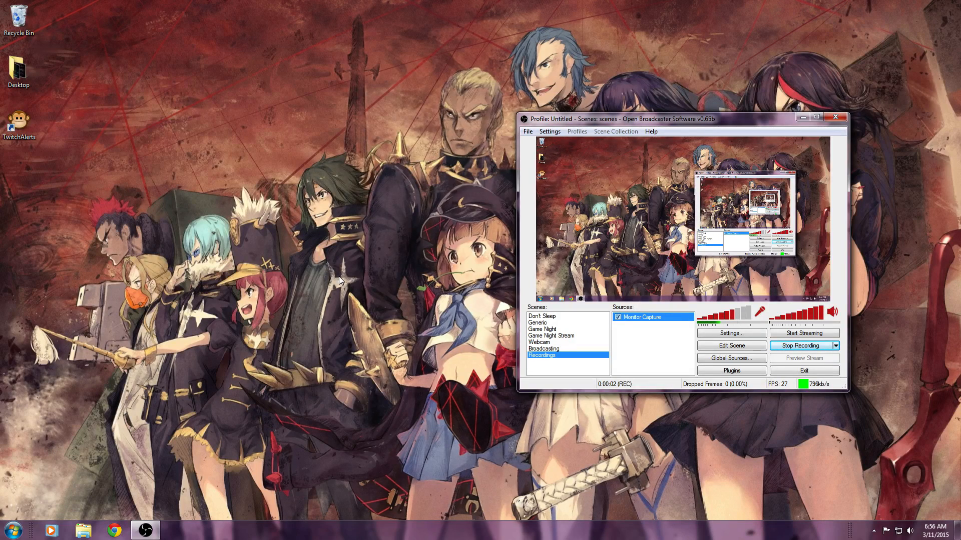
mouse_move(285, 334)
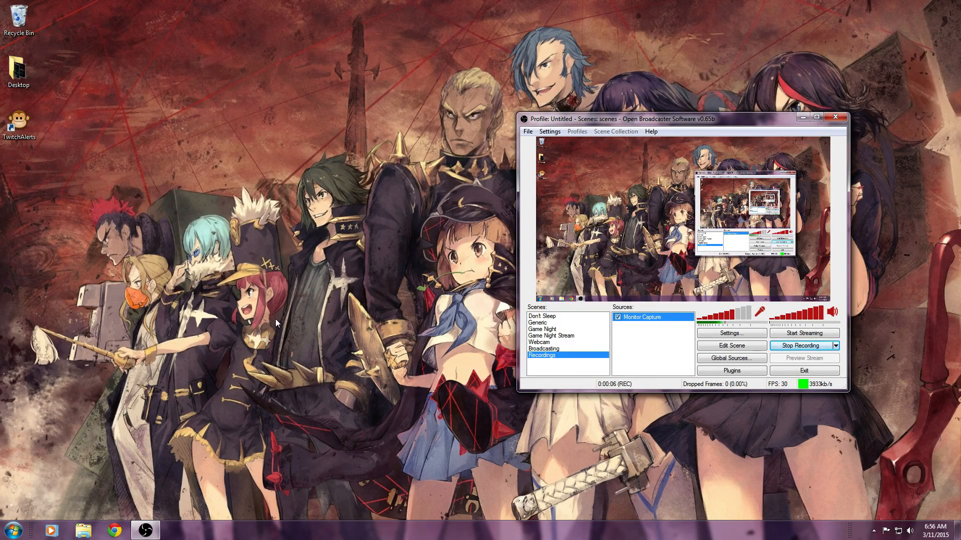
mouse_move(306, 316)
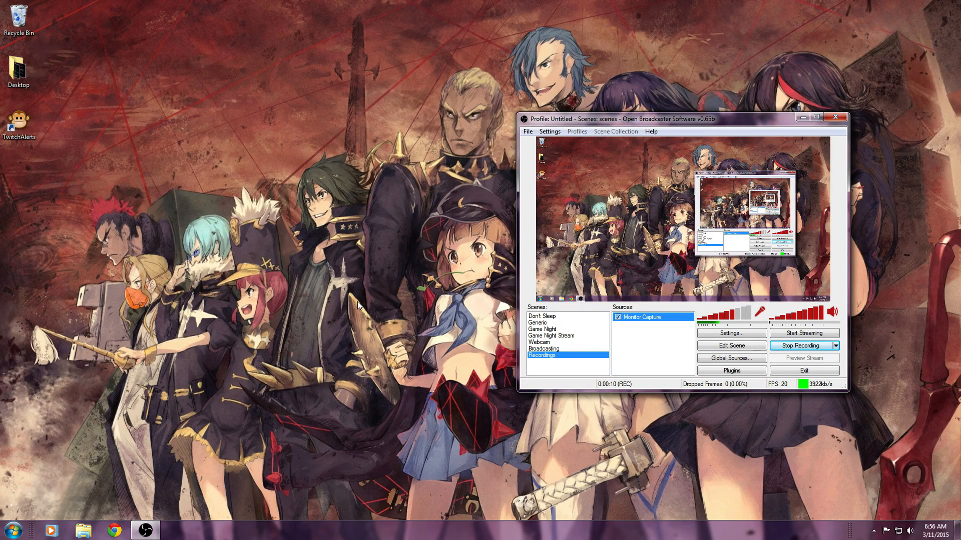
mouse_move(357, 279)
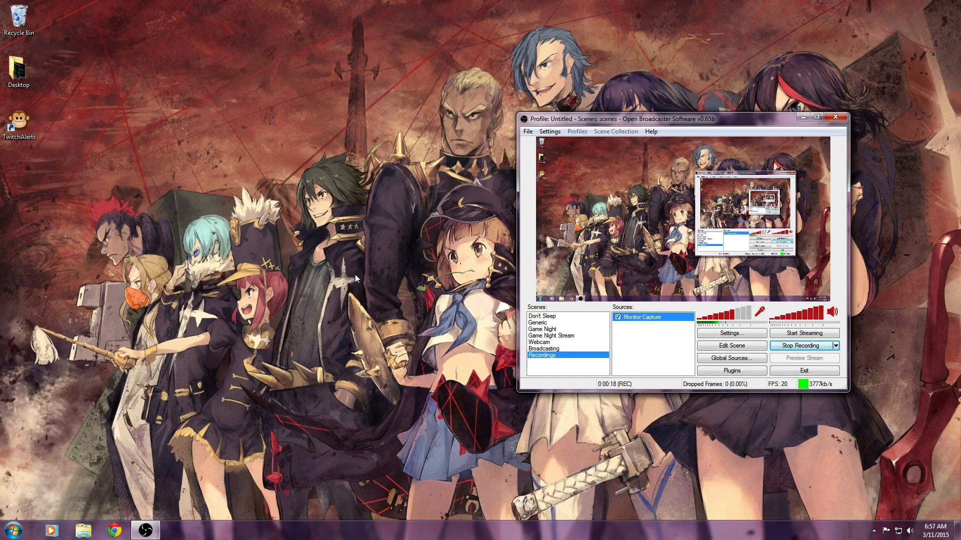
mouse_move(394, 303)
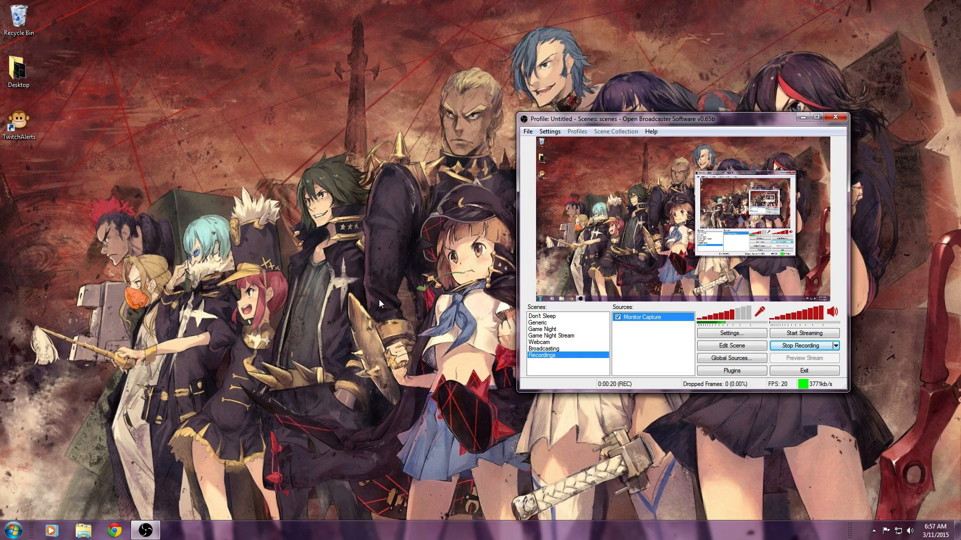
mouse_move(333, 338)
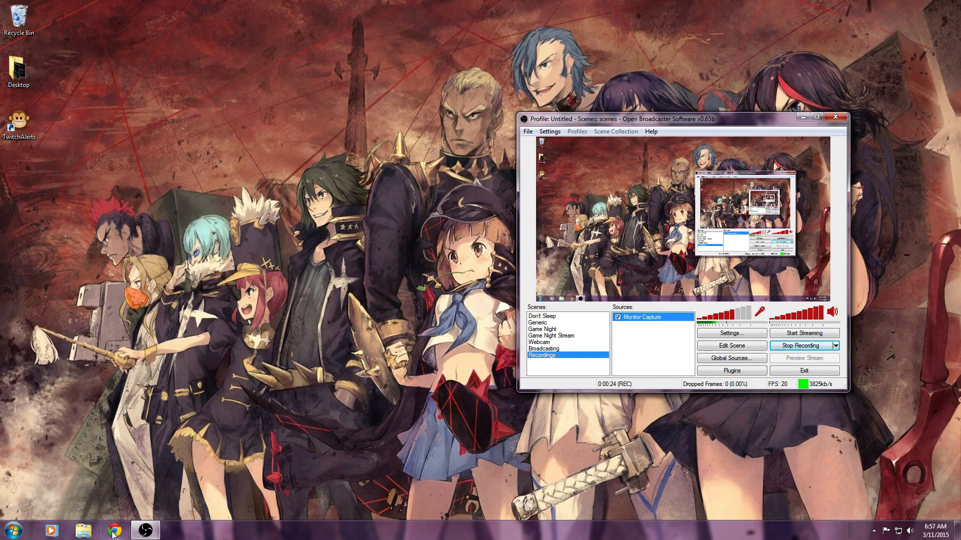
mouse_move(115, 531)
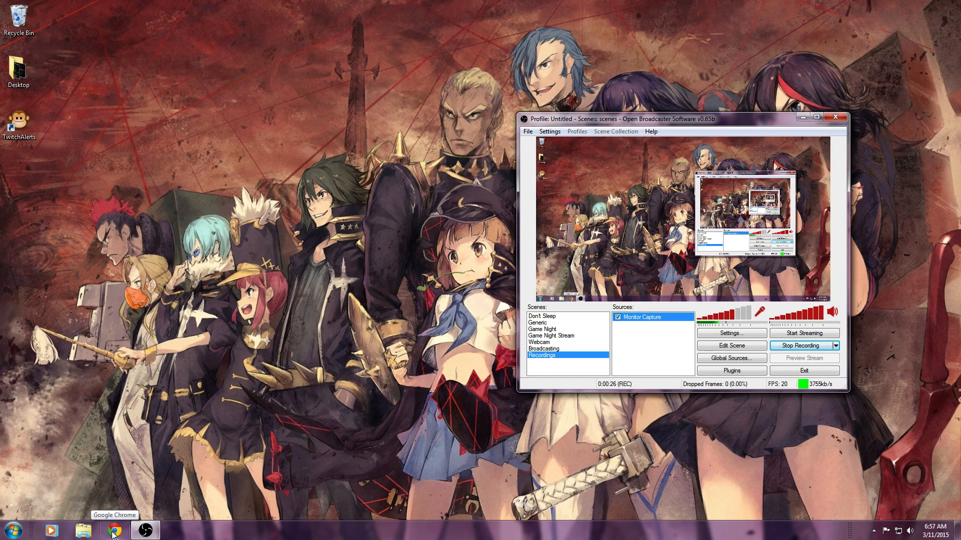
Bring Chrome forward and open the 'CLR Browser Source Plugin | Open Broadcaster Software' result
left_click(114, 530)
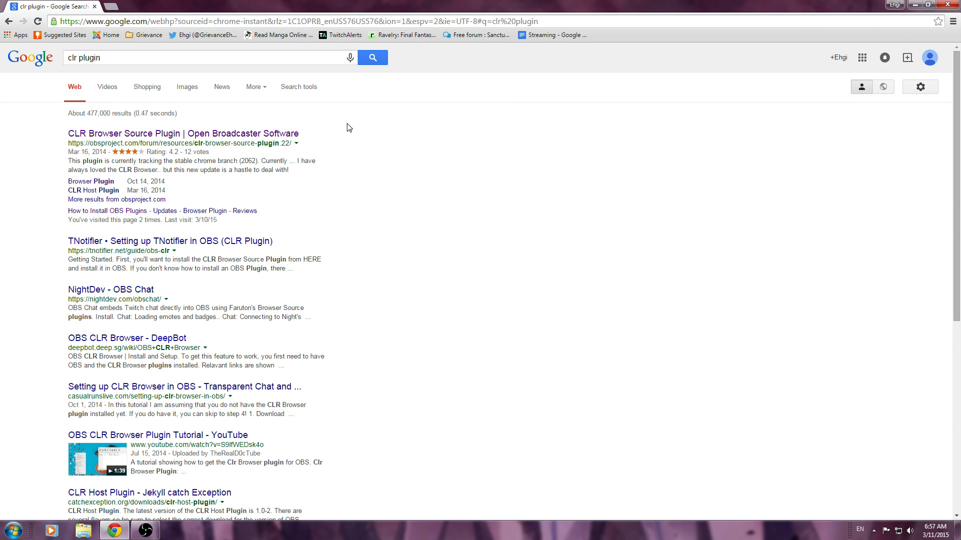
left_click(183, 134)
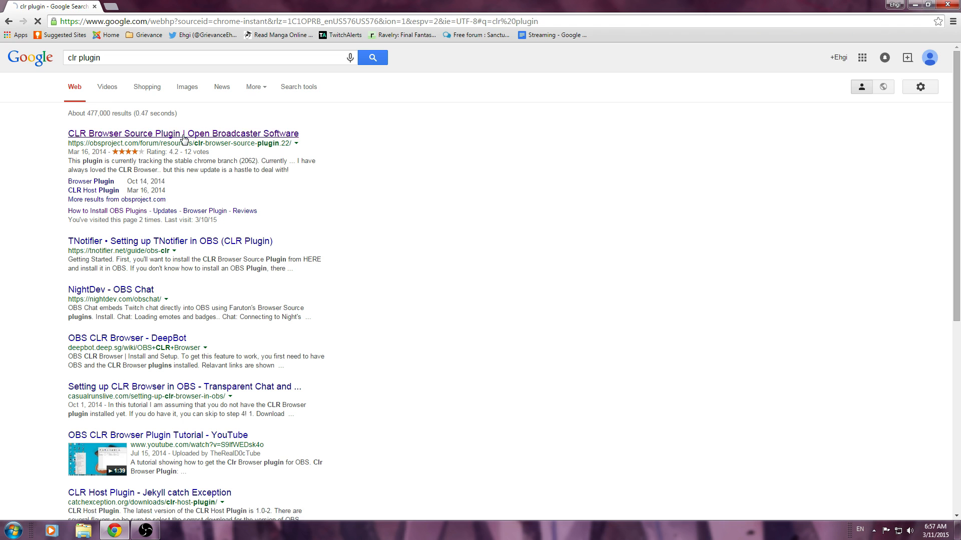
Load the CLR Browser Source Plugin page and scroll to its 32bit and 64bit links
left_click(185, 133)
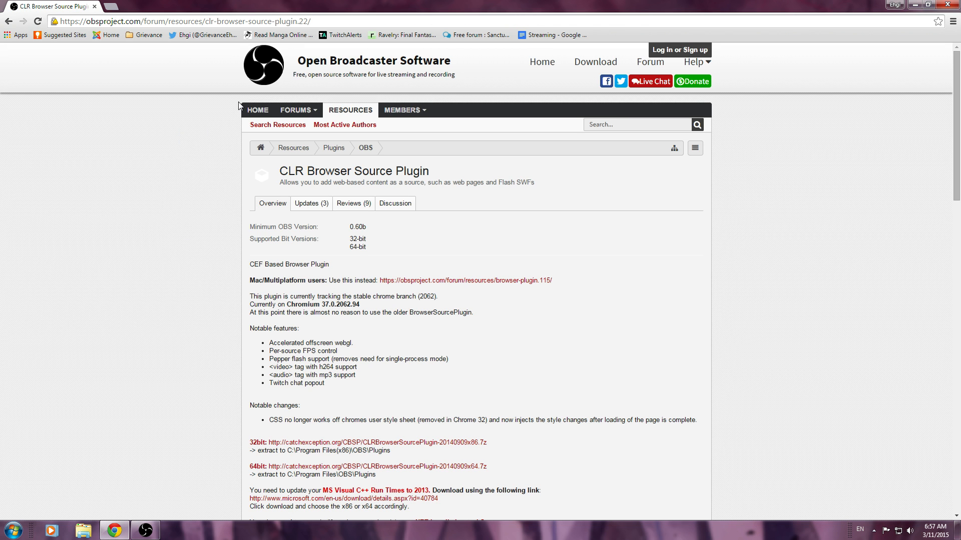
mouse_move(292, 81)
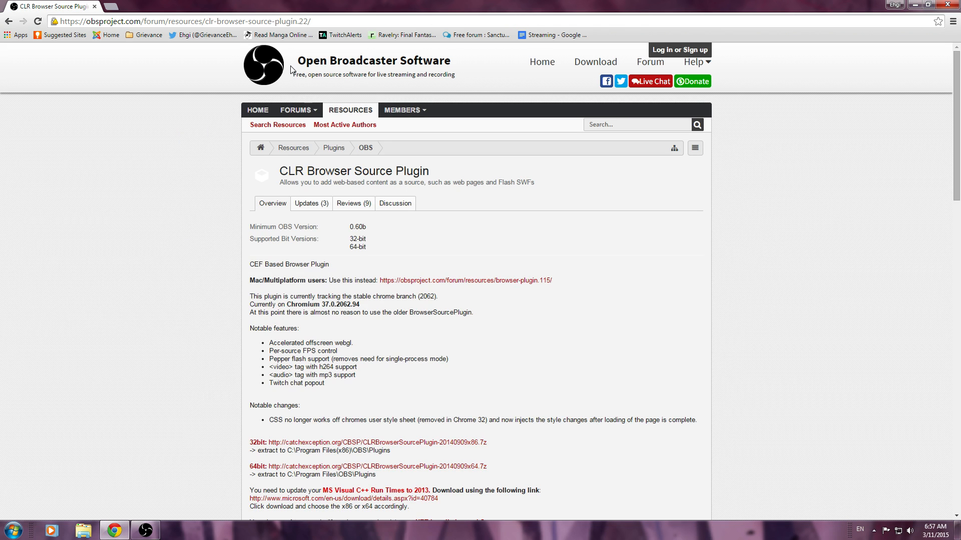
mouse_move(278, 214)
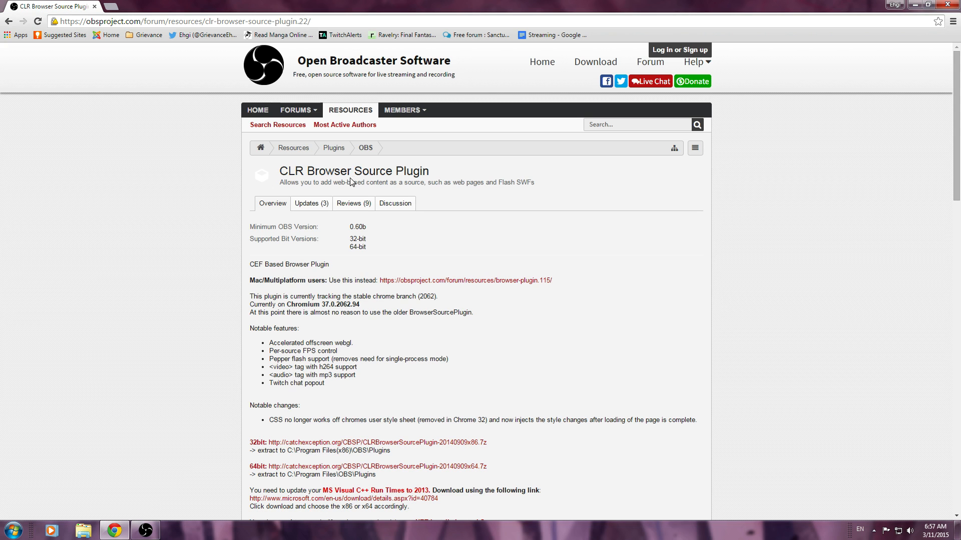
scroll("down", 3)
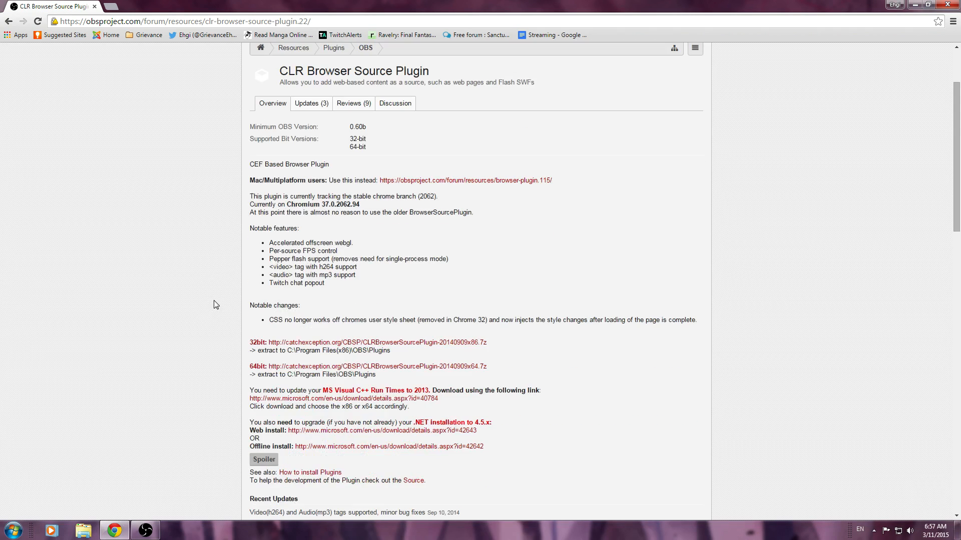
scroll("down", 3)
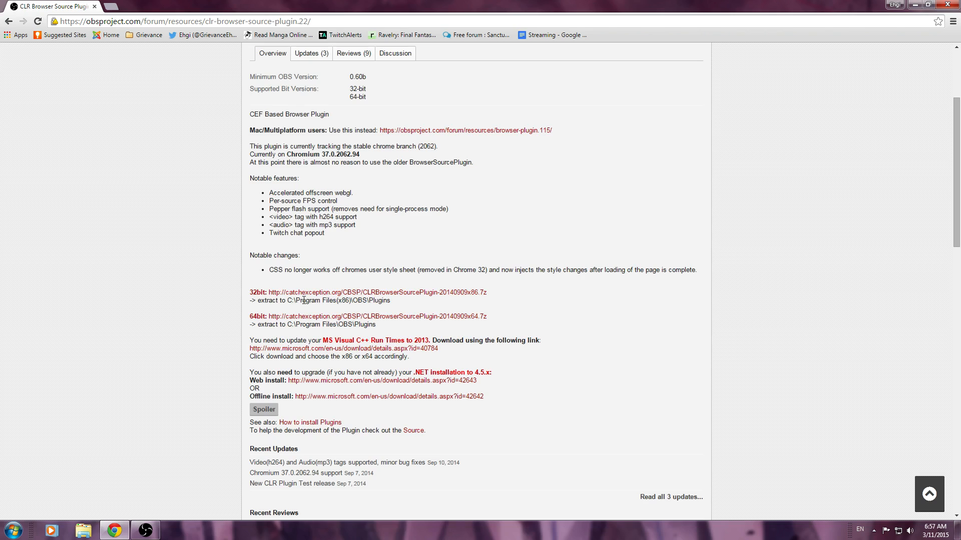
mouse_move(282, 320)
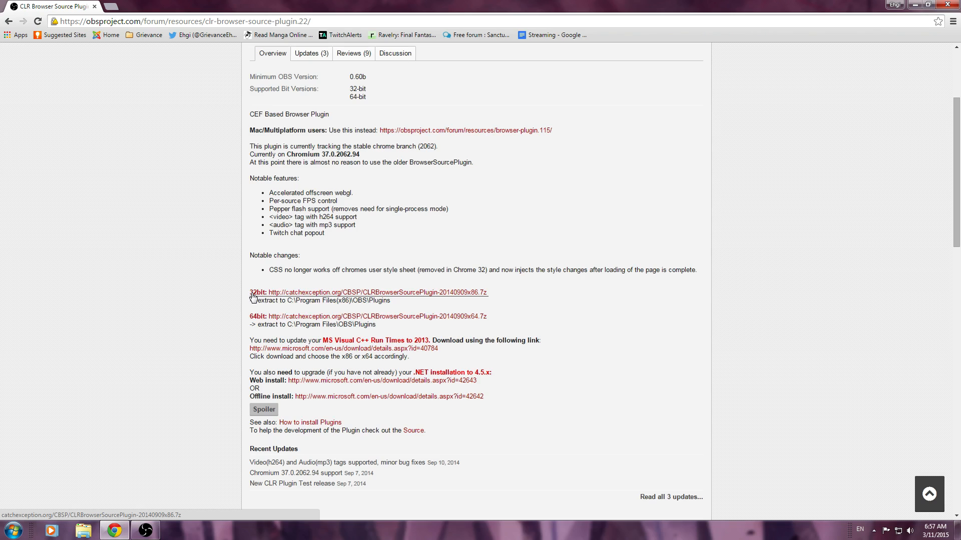
mouse_move(253, 297)
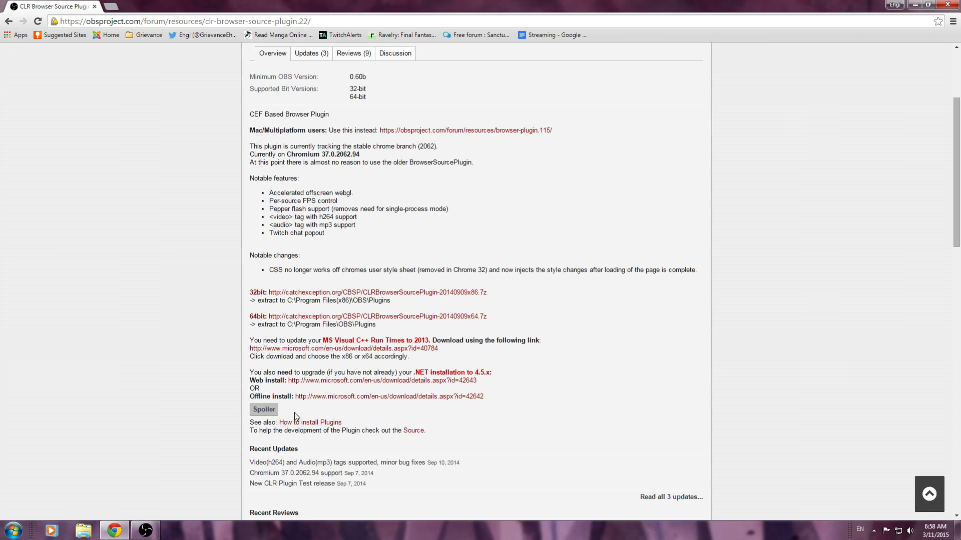
mouse_move(317, 425)
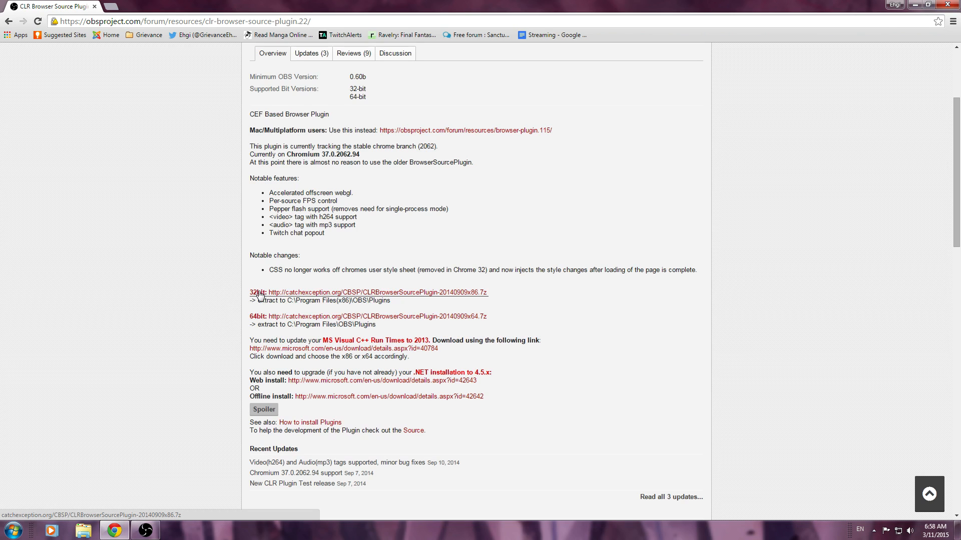
mouse_move(265, 297)
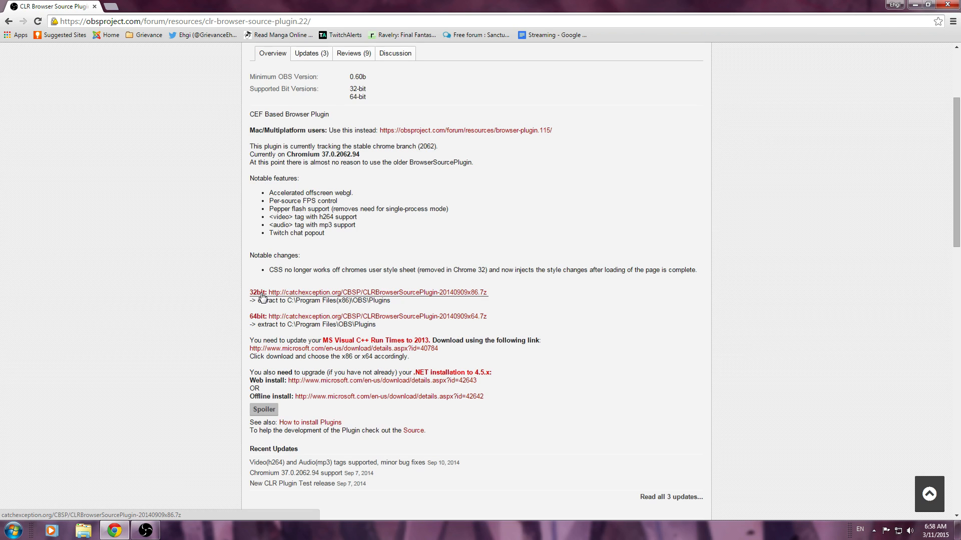
Download CLRBrowserSourcePlugin-20140909x86.7z from the 32bit catchexception.org link
left_click(368, 293)
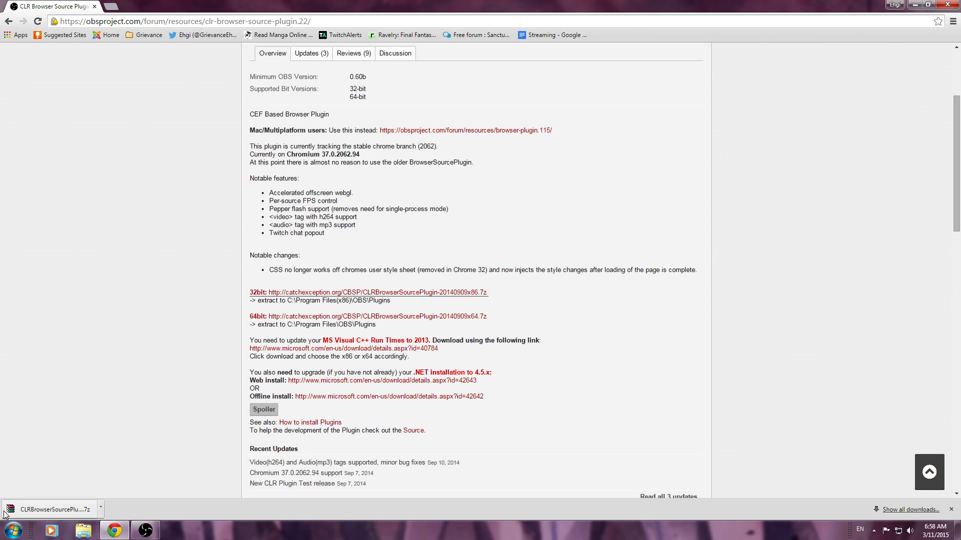
mouse_move(56, 512)
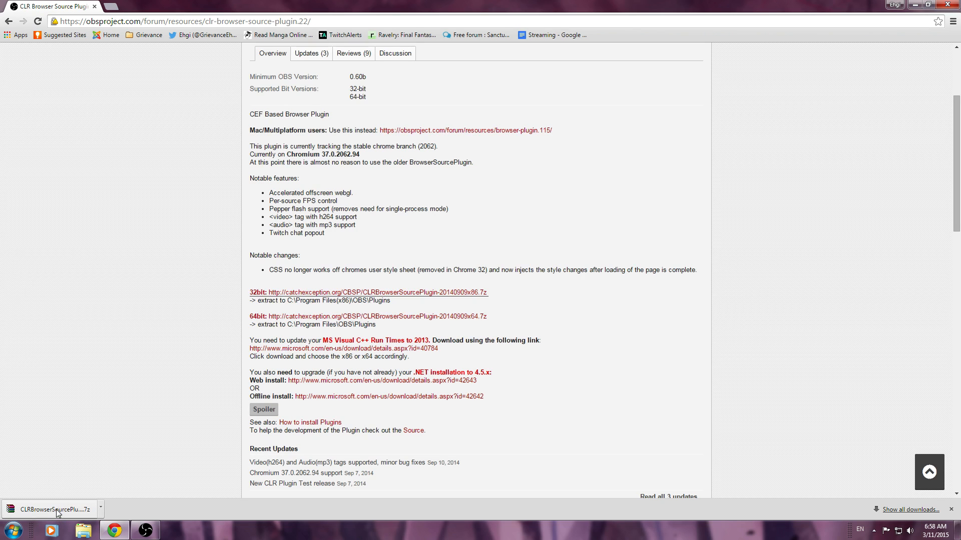
mouse_move(58, 513)
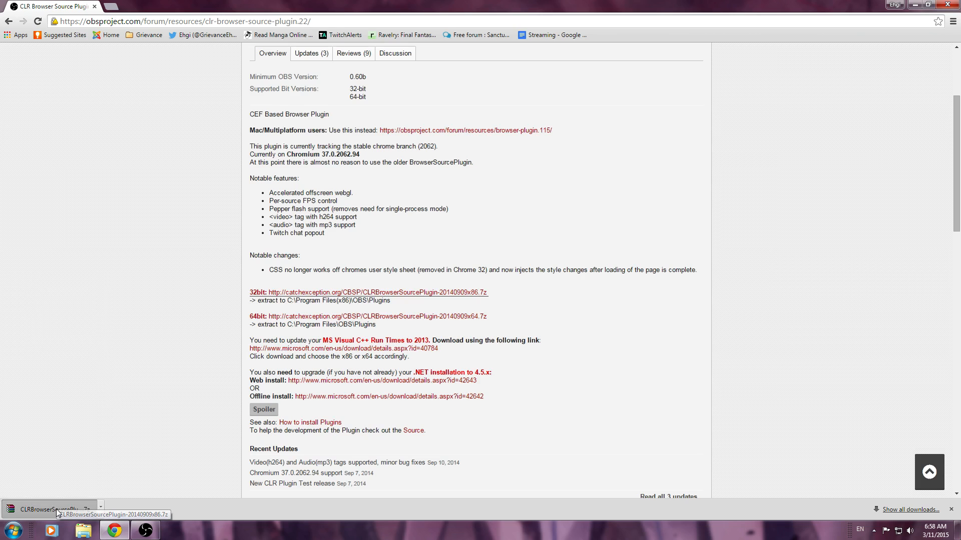
Open CLRBrowserSourcePlugin-20140909x86.7z in WinRAR, listing CLRHostPlugin and CLRHostPlugin.dll
left_click(50, 510)
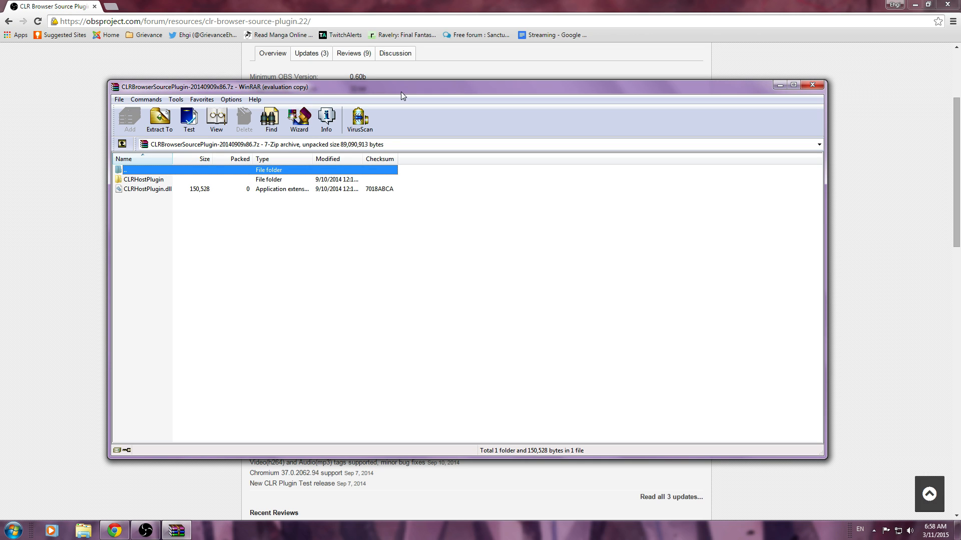
mouse_move(256, 224)
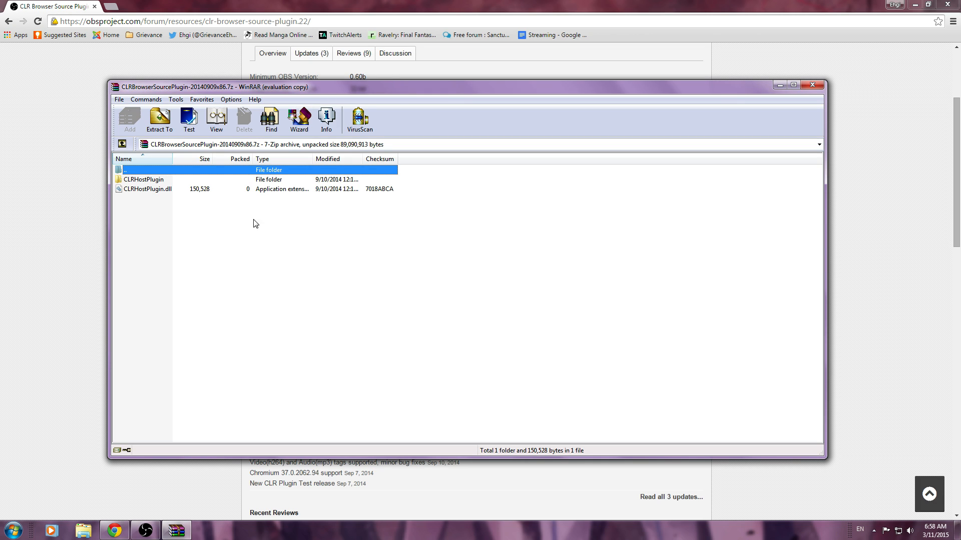
mouse_move(135, 182)
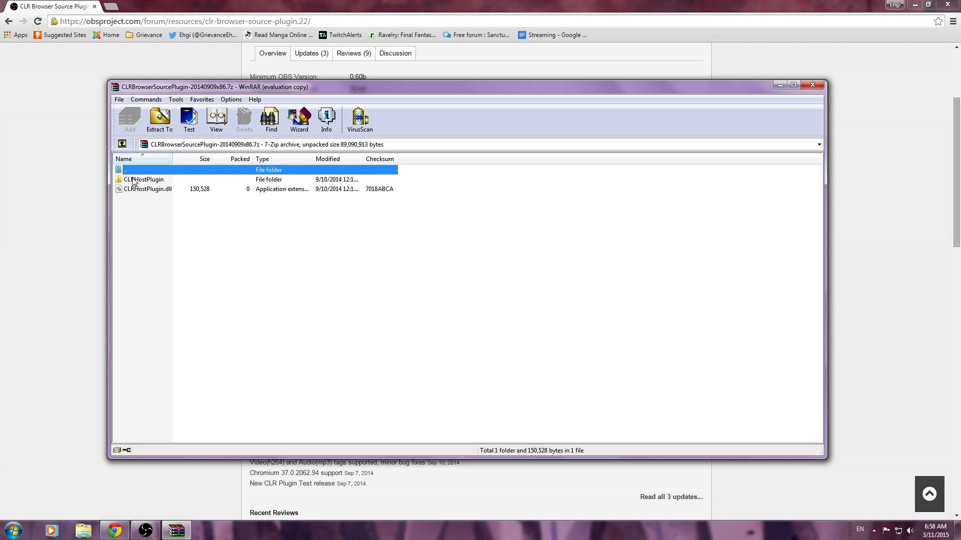
mouse_move(139, 188)
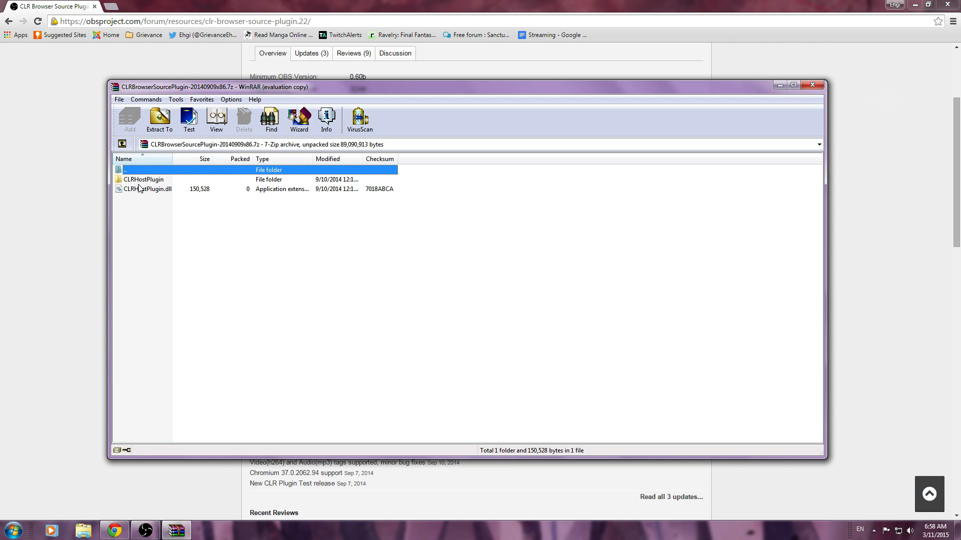
mouse_move(156, 199)
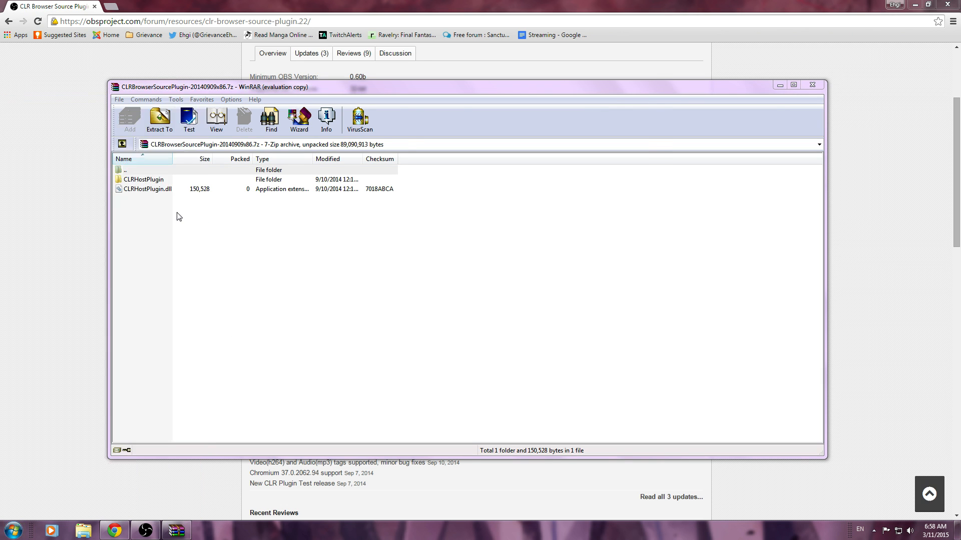
Verify CLRHostPlugin.dll is in D:\Program Files (x86)\OBS\plugins, then close WinRAR
left_click(83, 530)
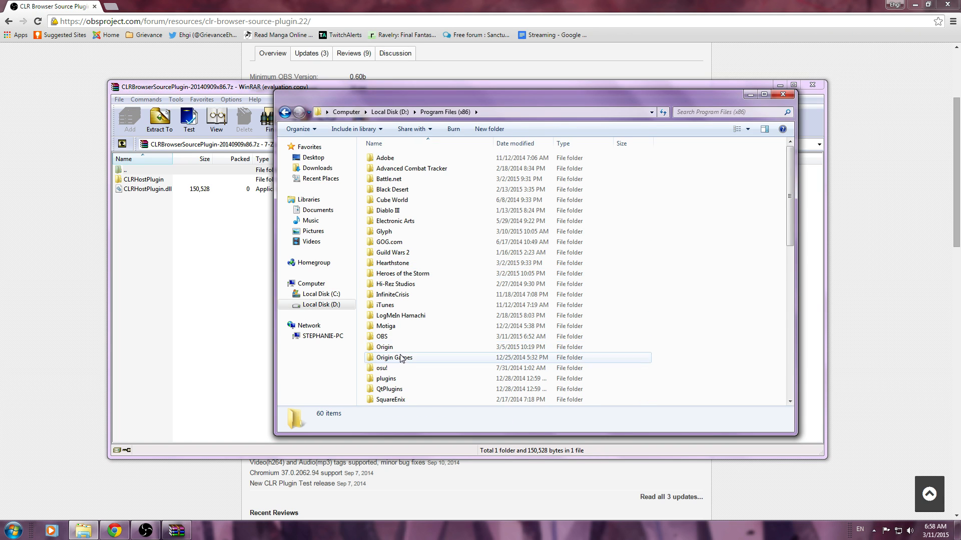
double_click(385, 336)
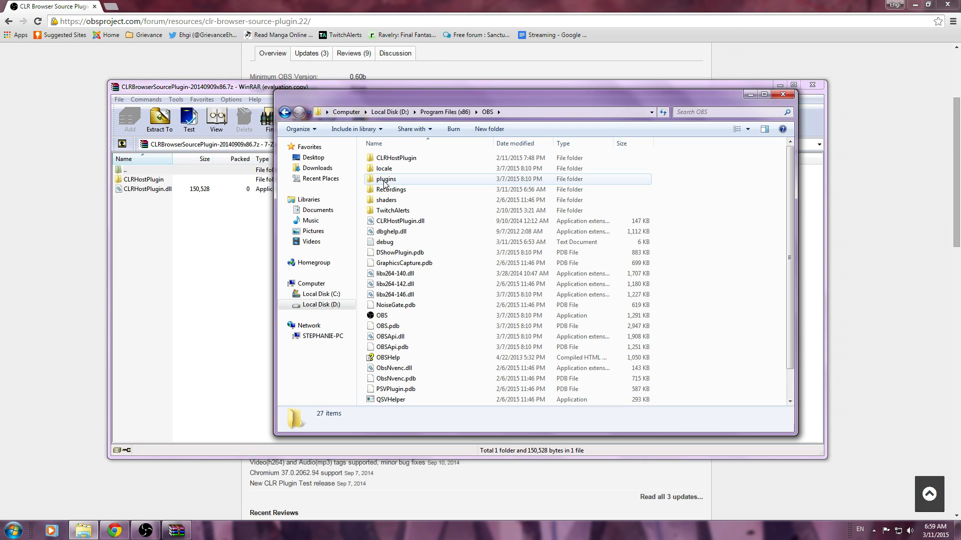
double_click(386, 178)
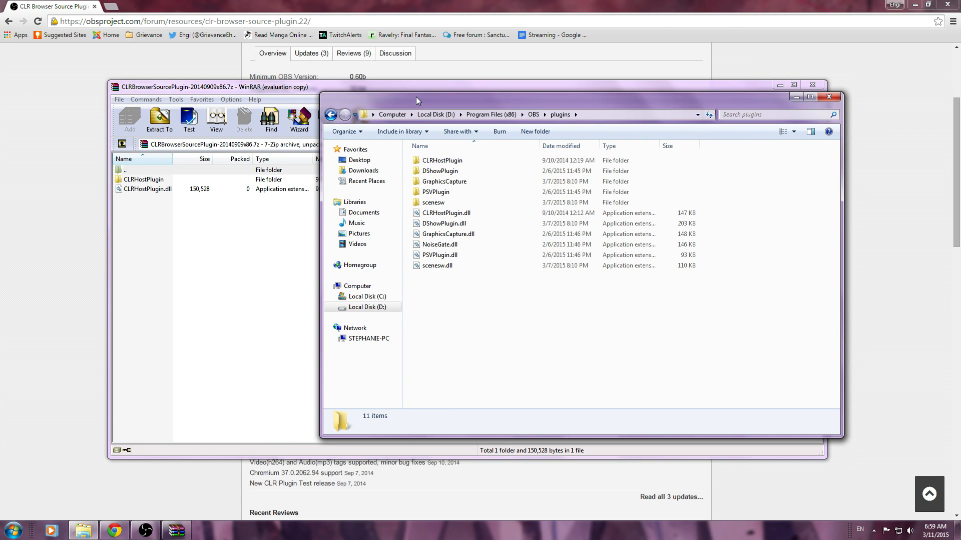
left_click(441, 160)
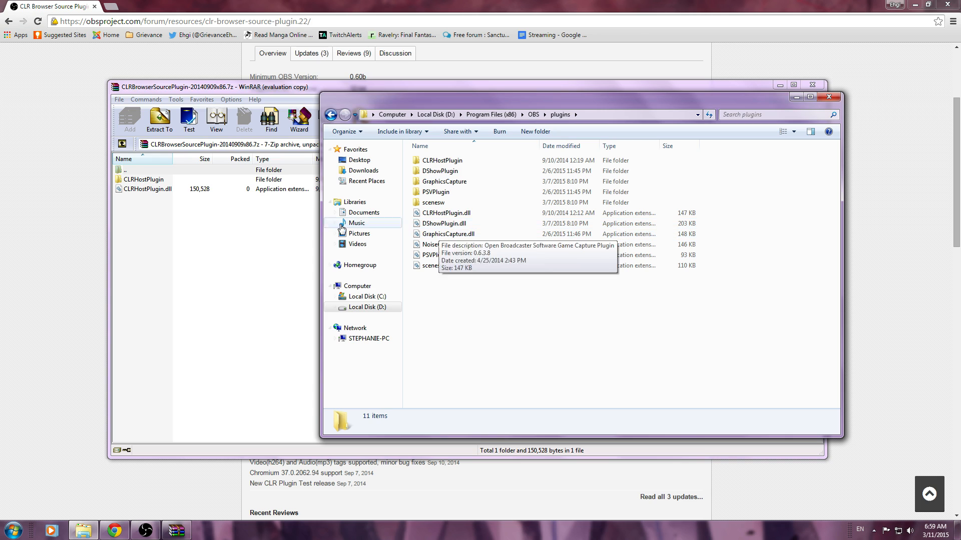
mouse_move(307, 183)
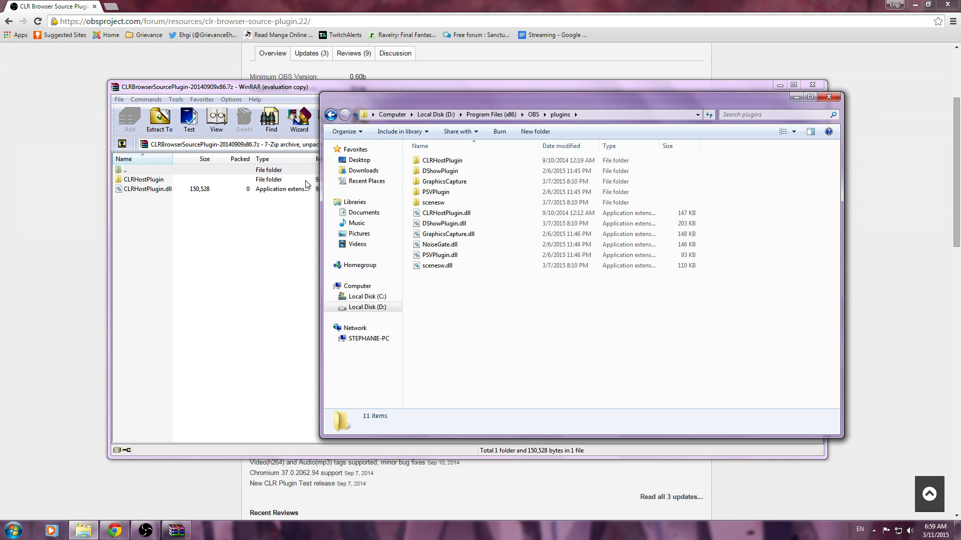
mouse_move(442, 160)
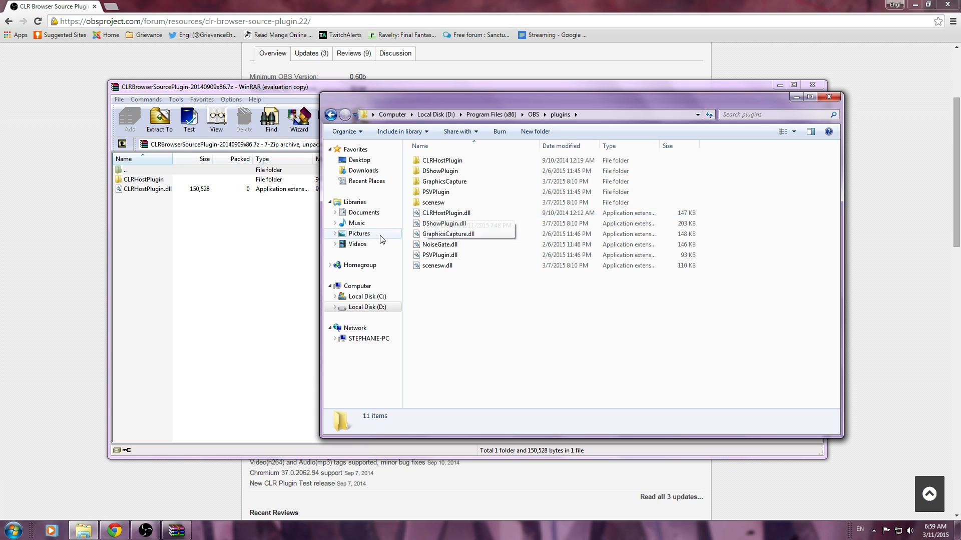
left_click(446, 213)
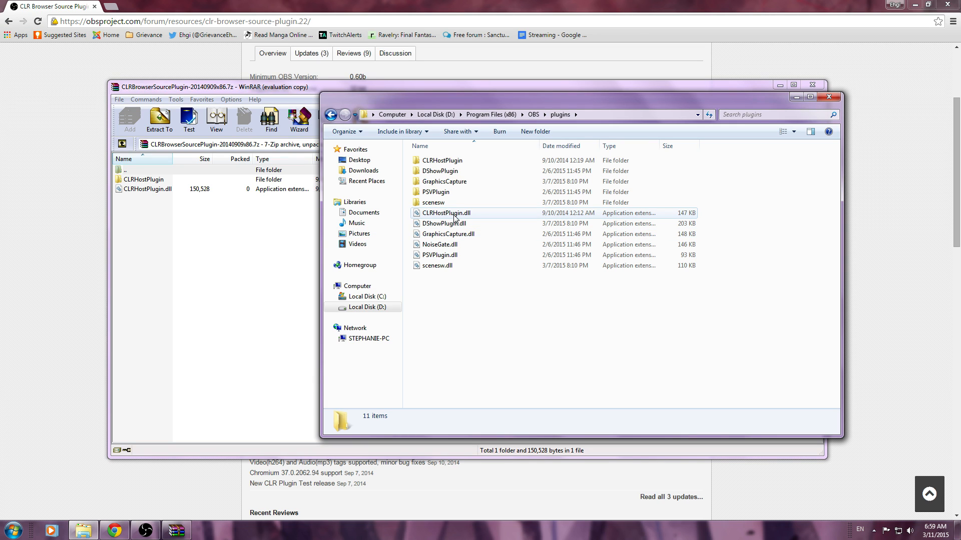
mouse_move(462, 217)
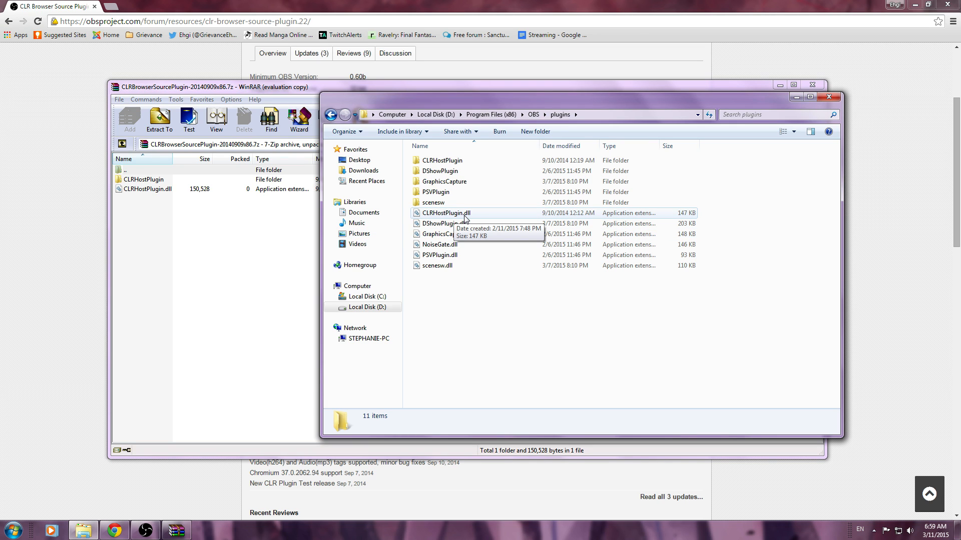
mouse_move(829, 104)
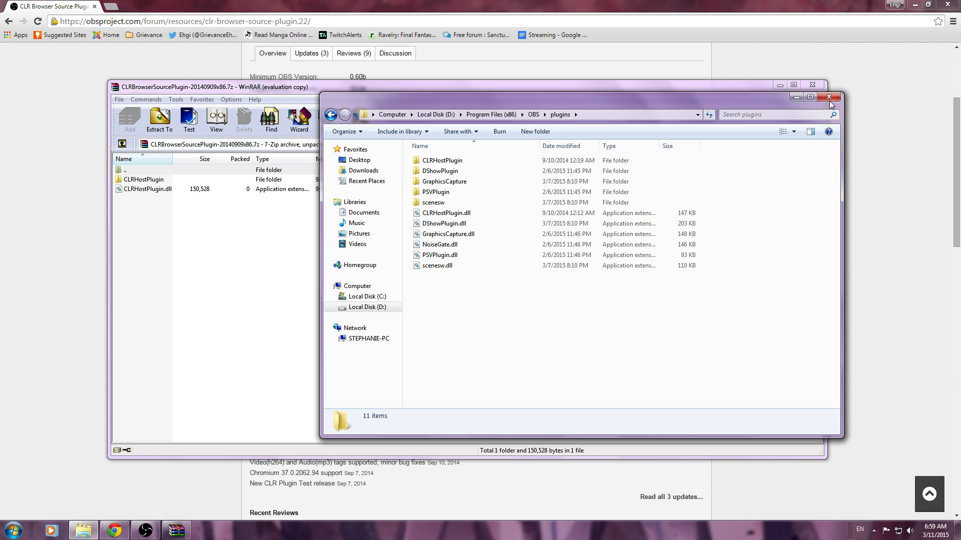
mouse_move(828, 98)
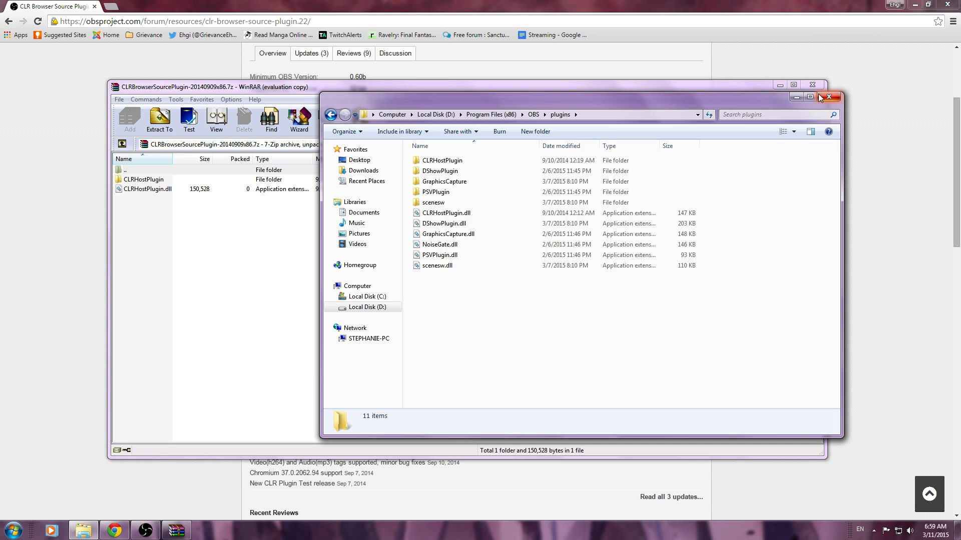
left_click(831, 97)
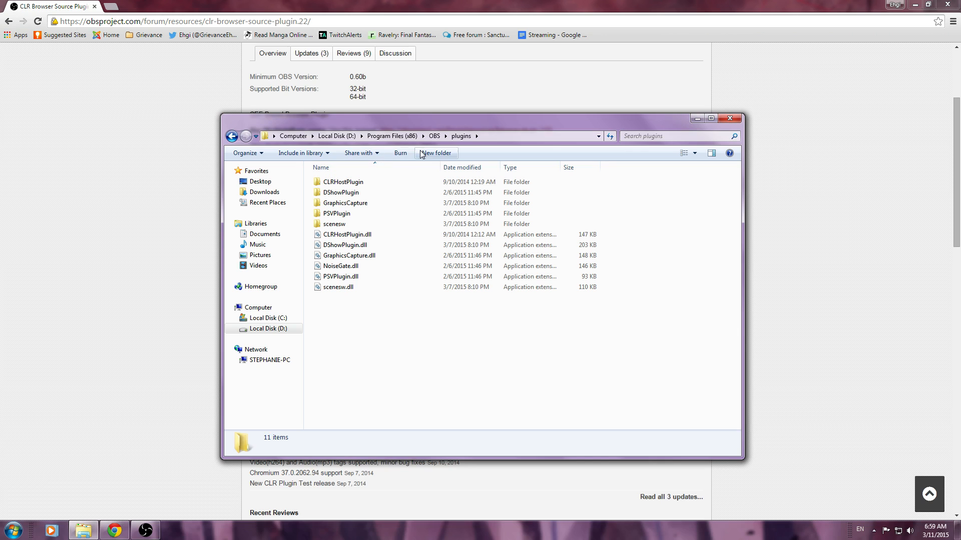
mouse_move(687, 115)
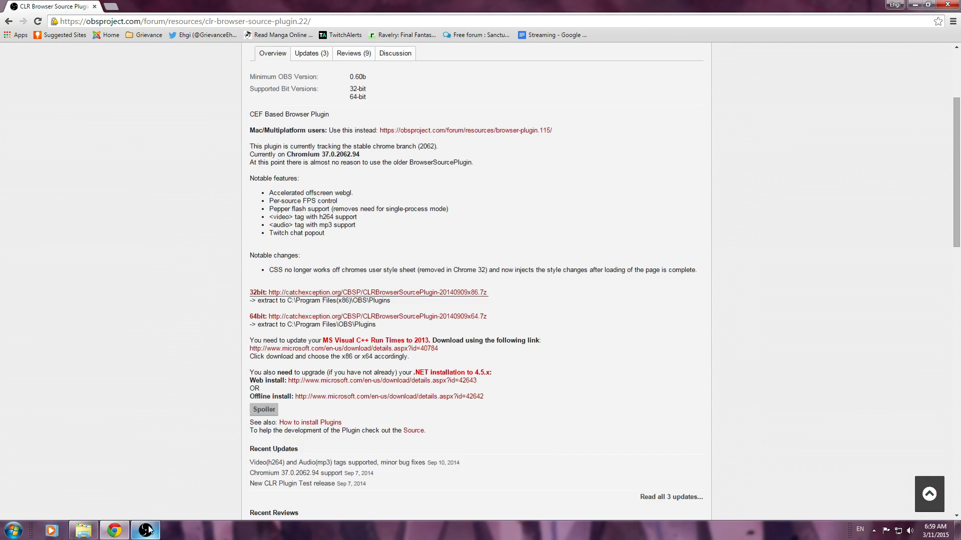
Restore OBS and confirm CLR Host Plugin appears in the installed plugins list
left_click(145, 530)
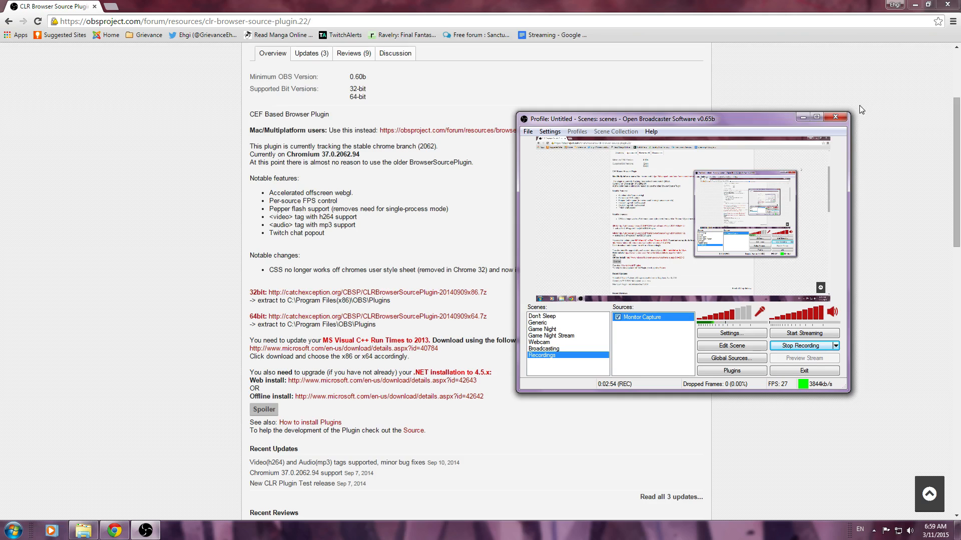
mouse_move(813, 208)
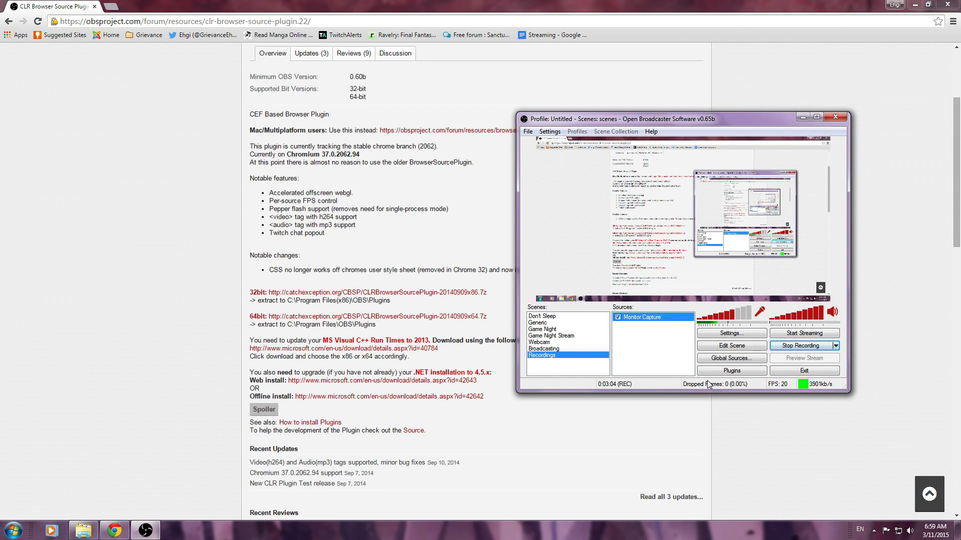
left_click(731, 371)
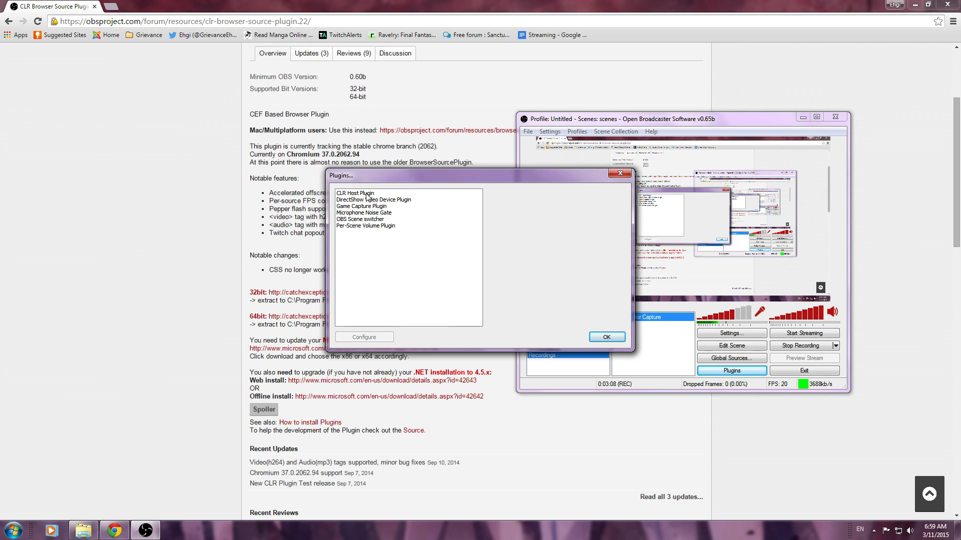
mouse_move(620, 173)
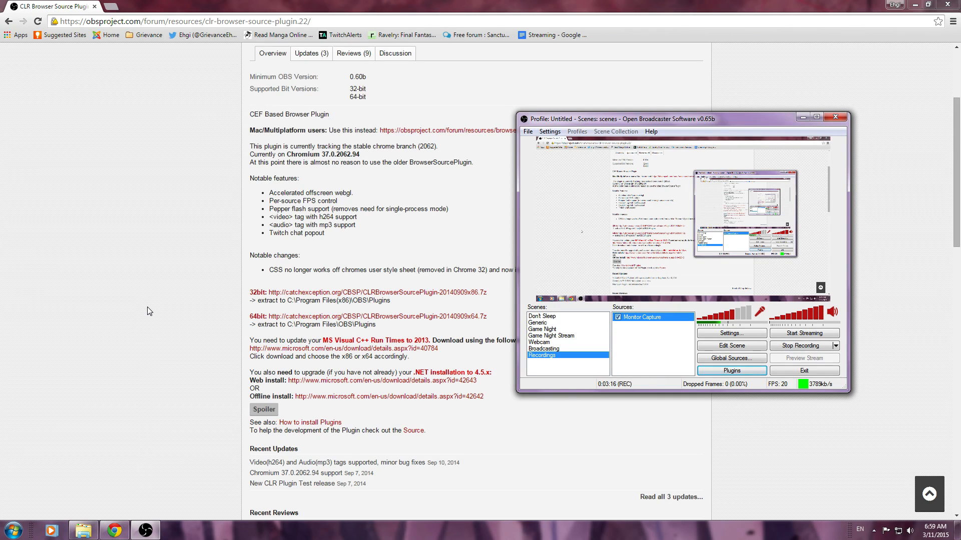
mouse_move(209, 261)
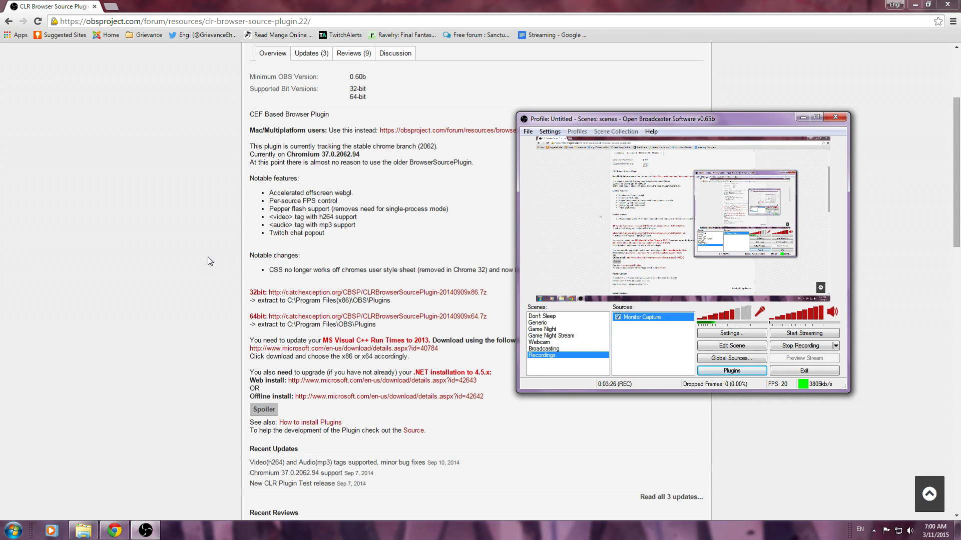
left_click(731, 371)
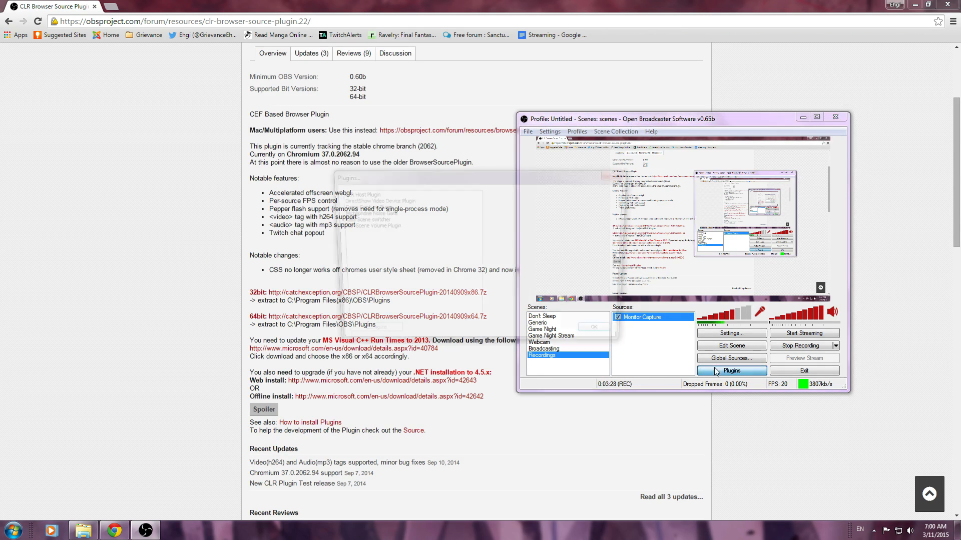
left_click(731, 371)
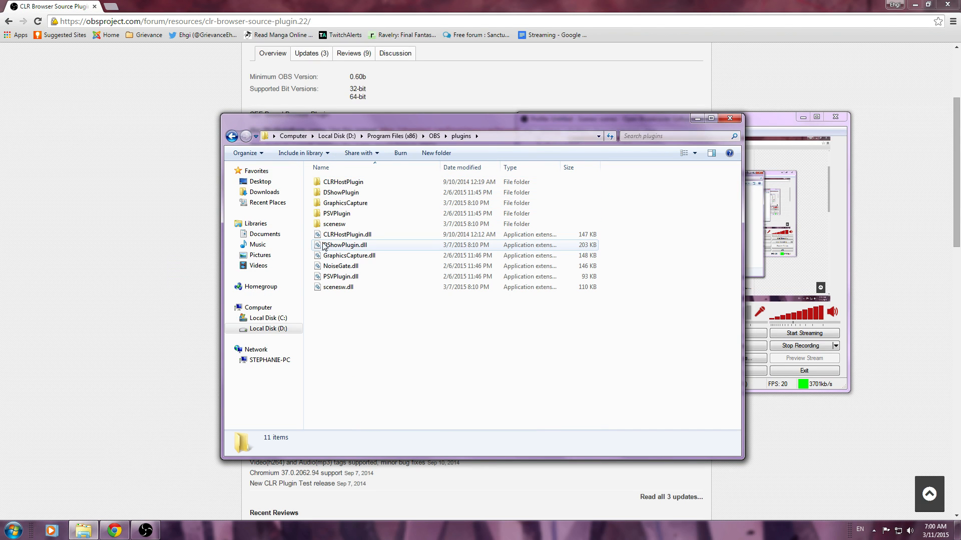
mouse_move(363, 238)
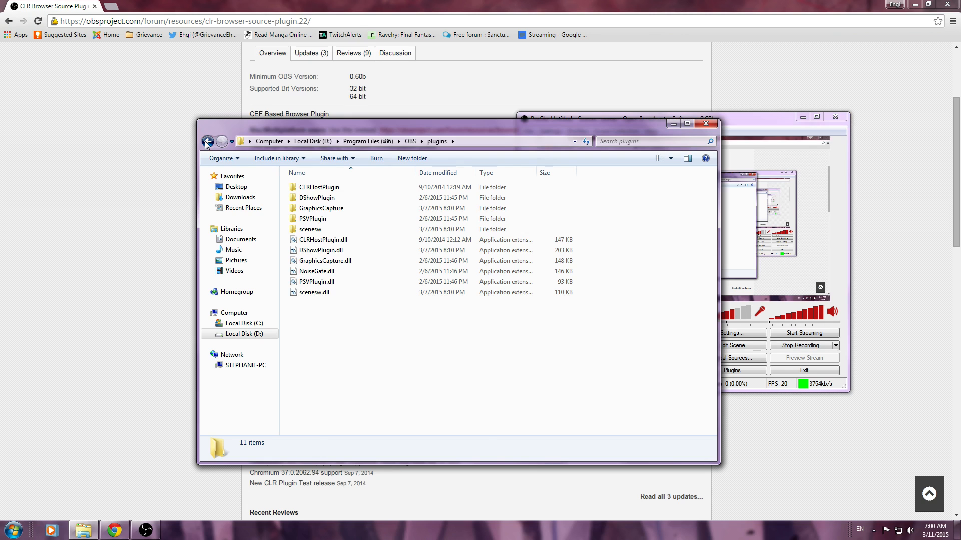
left_click(208, 142)
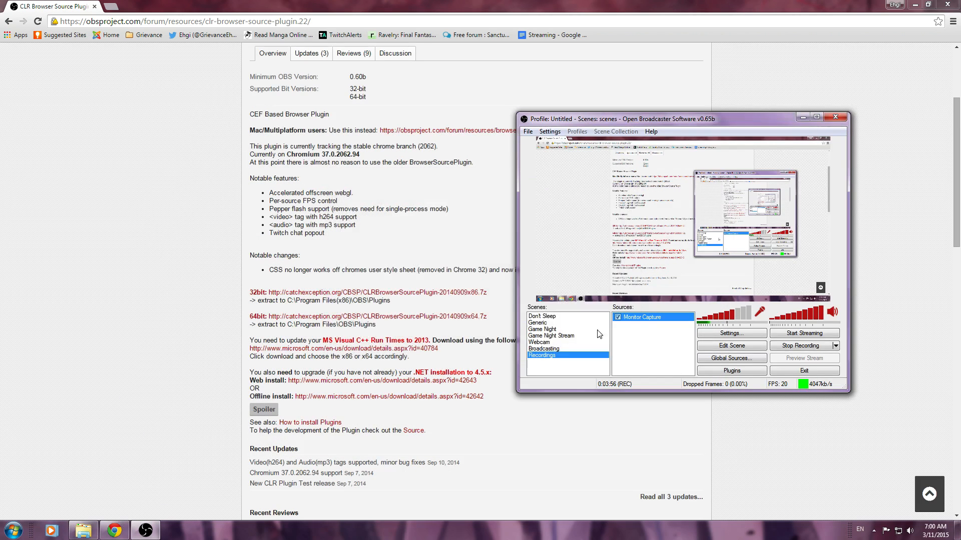
Reopen OBS's installed plugins list and select an entry to reconfirm CLR Host Plugin
left_click(732, 371)
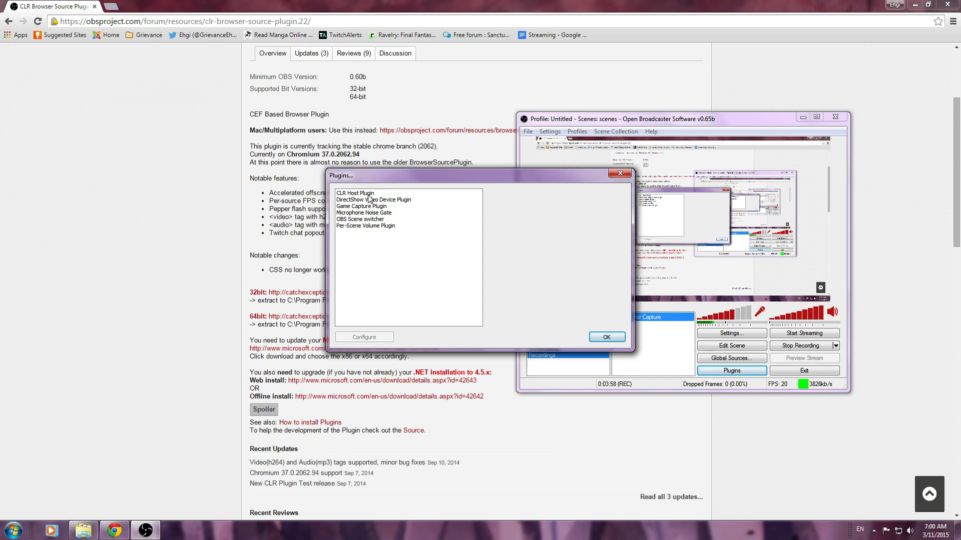
left_click(606, 338)
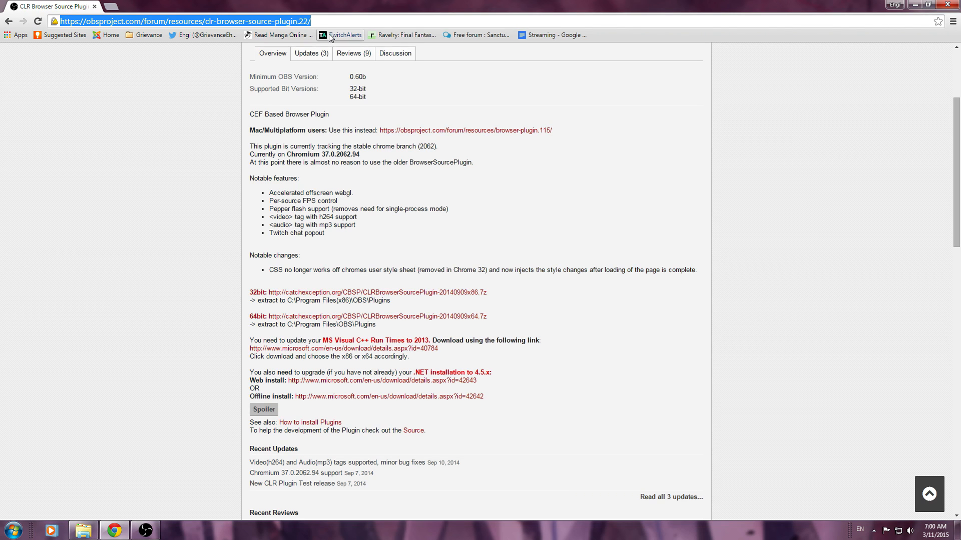
mouse_move(348, 37)
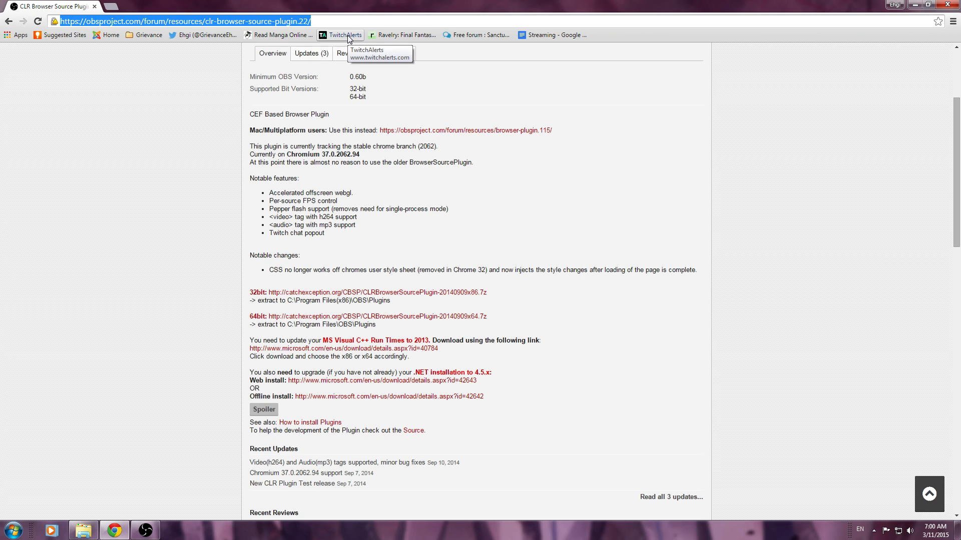
Open the TwitchAlerts bookmark and launch the dashboard showing today's follows and recent followers
left_click(345, 34)
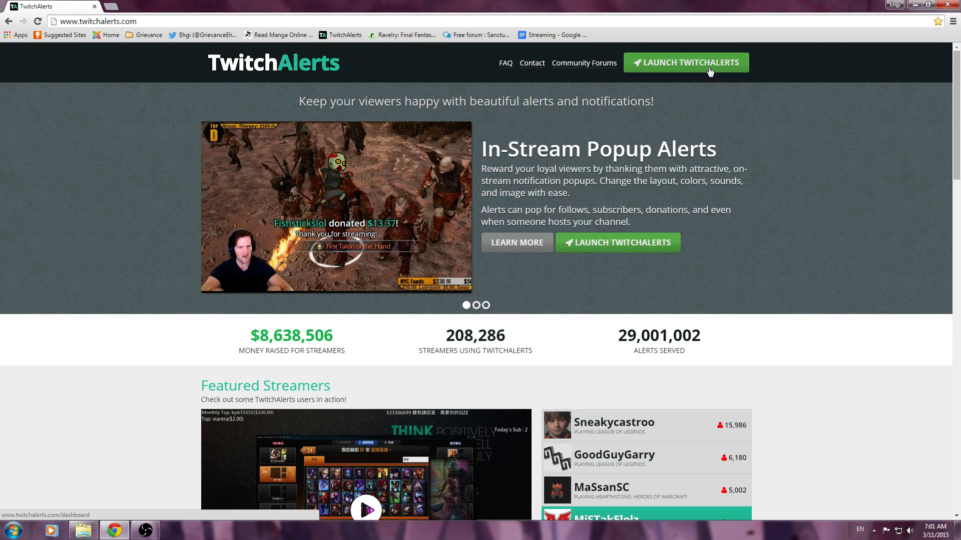
left_click(686, 62)
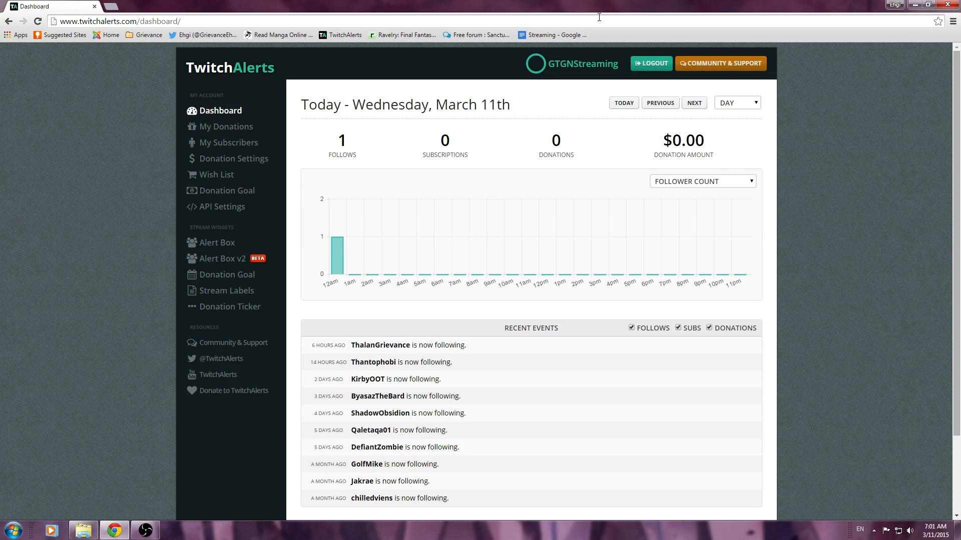
mouse_move(603, 80)
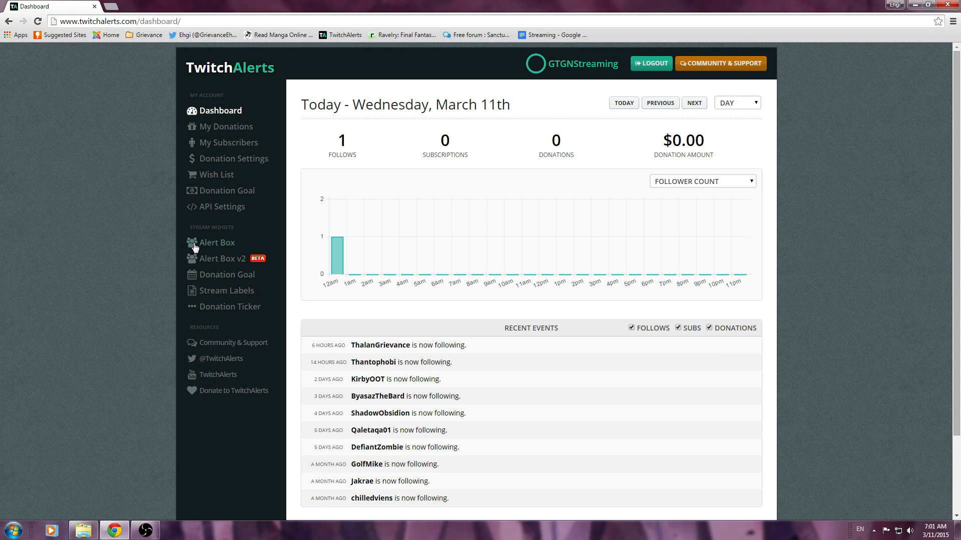
Show the TwitchAlerts Alert Box widget URL, then restore OBS and bring up its Sources menu
left_click(217, 243)
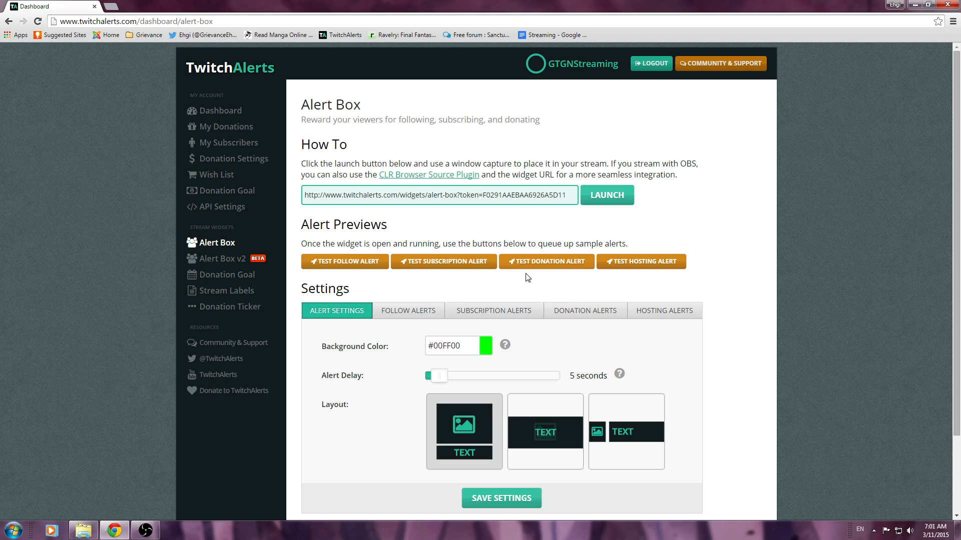
left_click(145, 530)
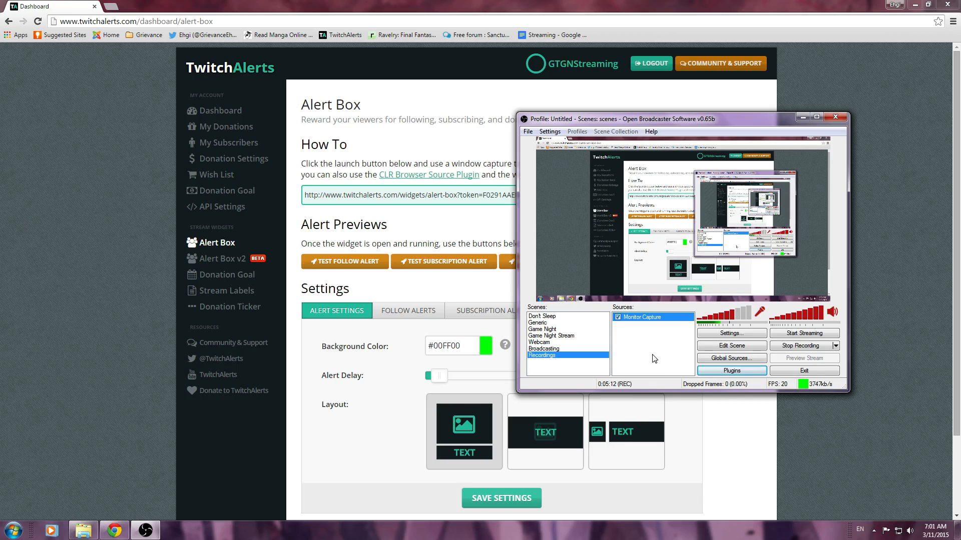
mouse_move(646, 342)
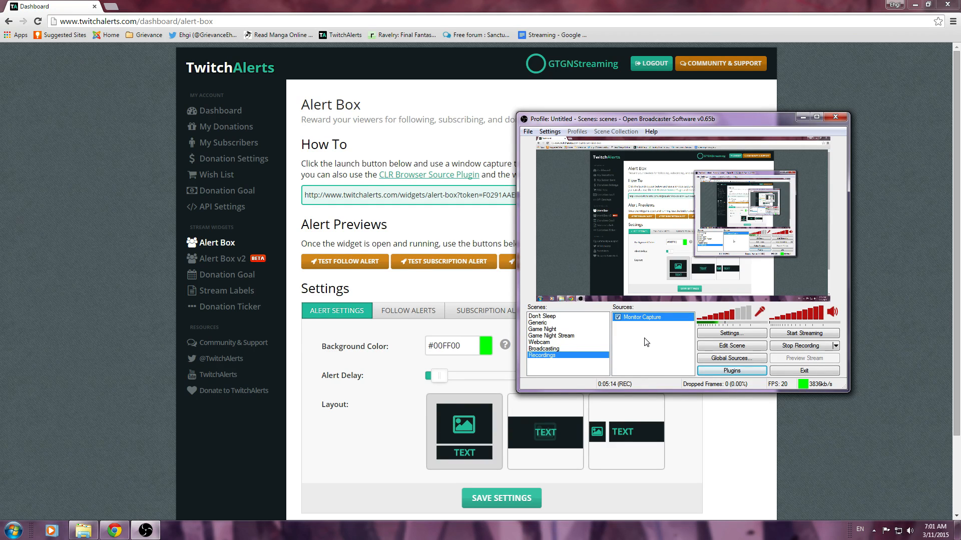
right_click(646, 342)
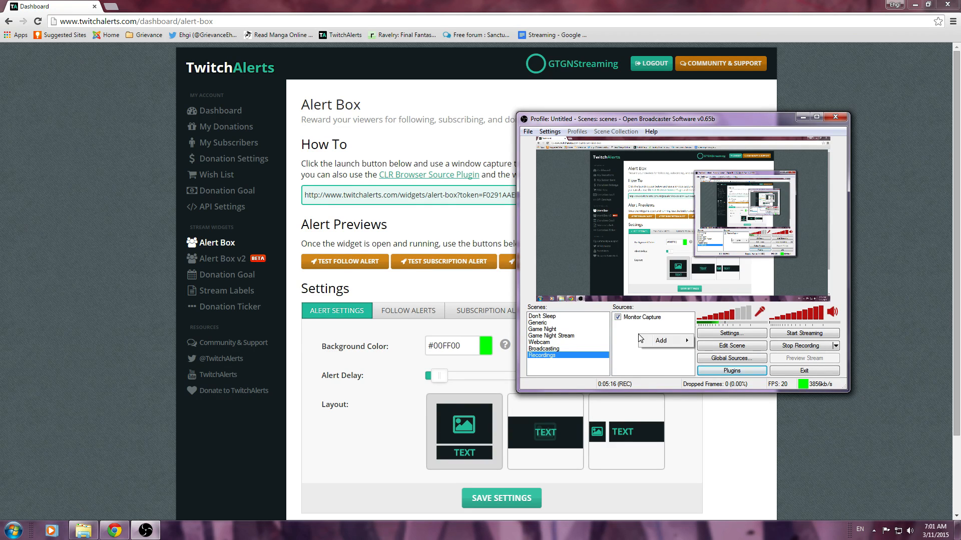
Add a CLR Browser source to the scene, keeping the name 'CLR Browser'
left_click(662, 340)
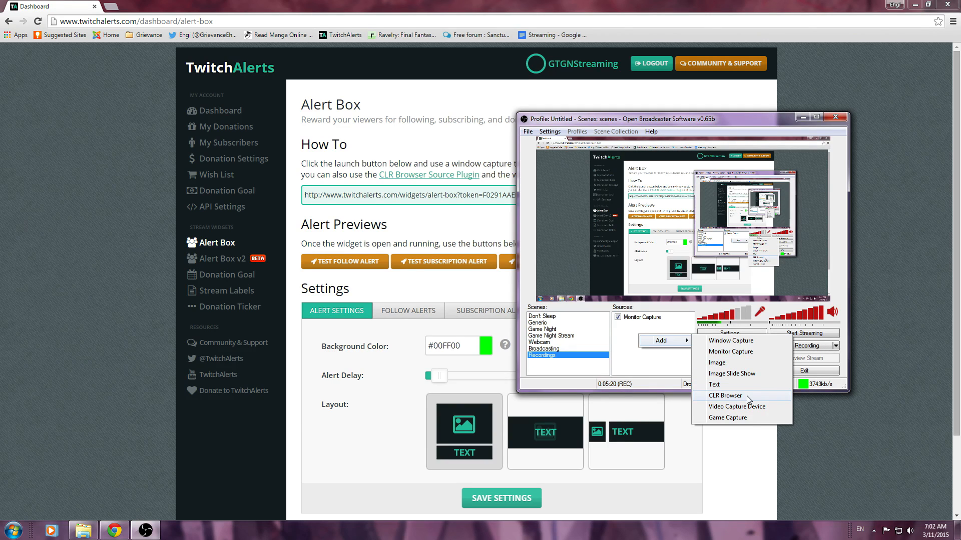
left_click(724, 395)
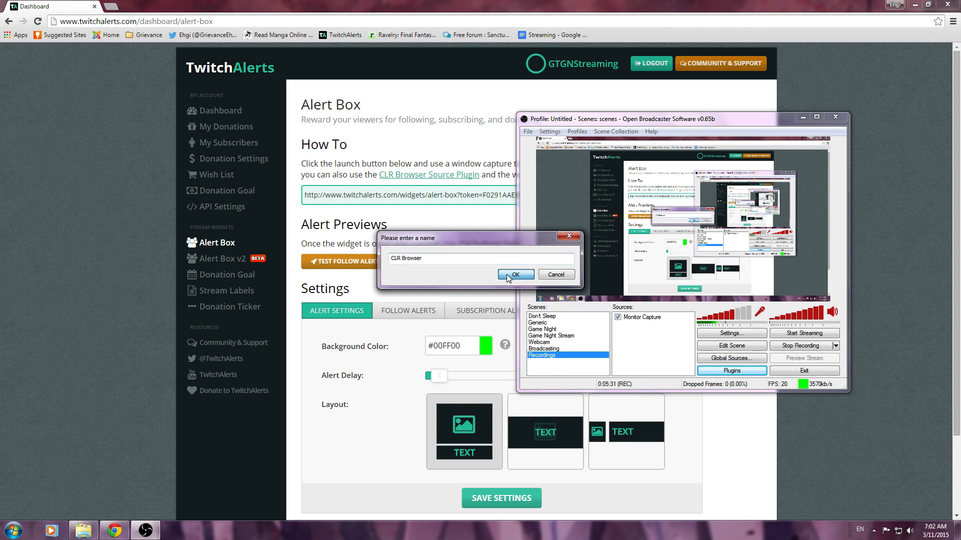
left_click(516, 274)
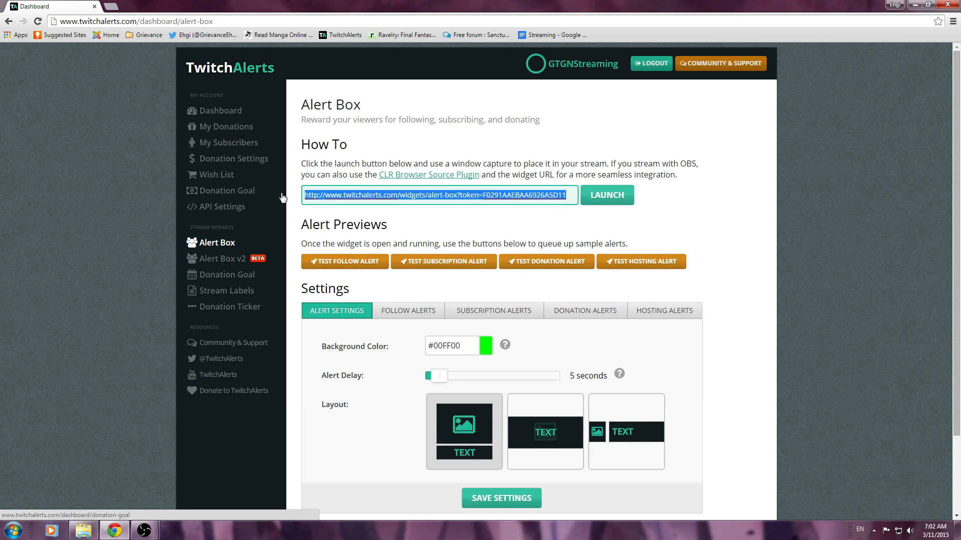
mouse_move(338, 214)
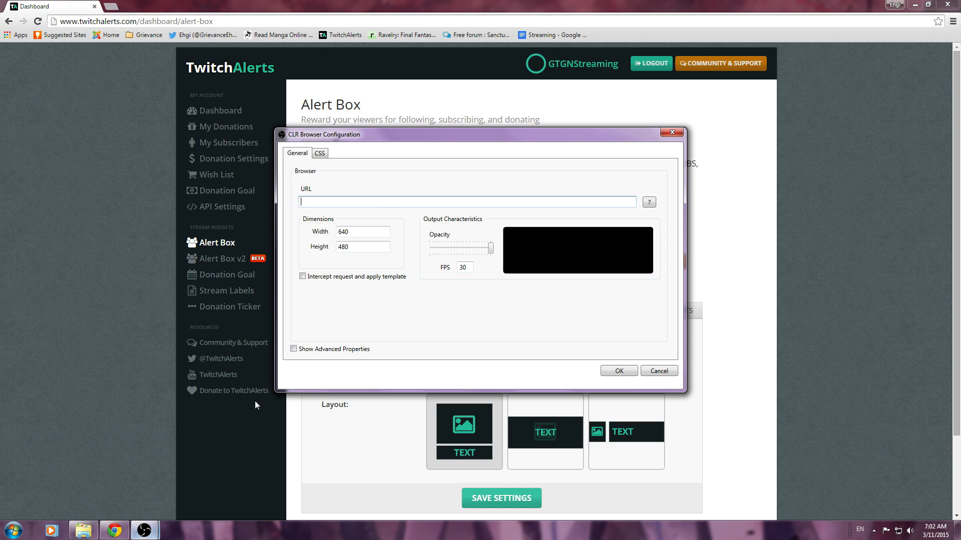
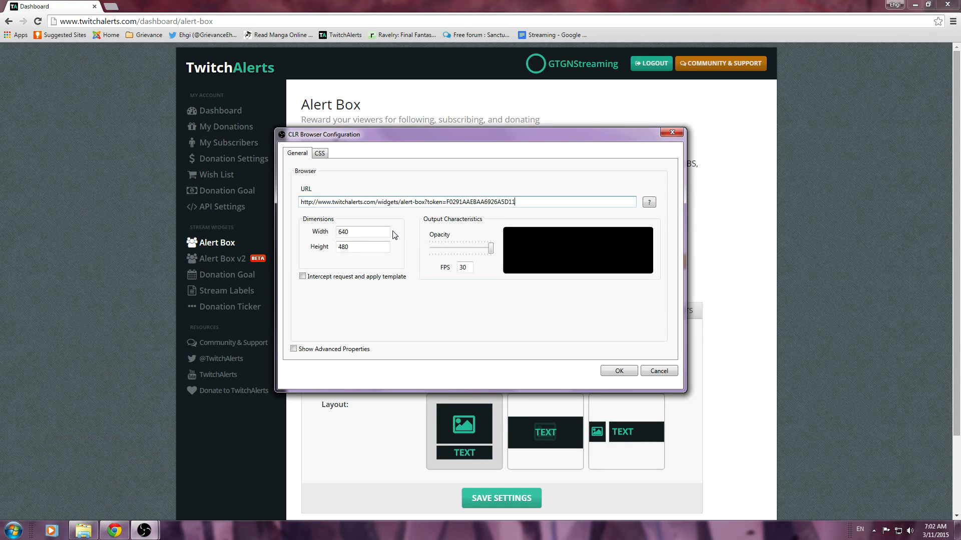
mouse_move(460, 238)
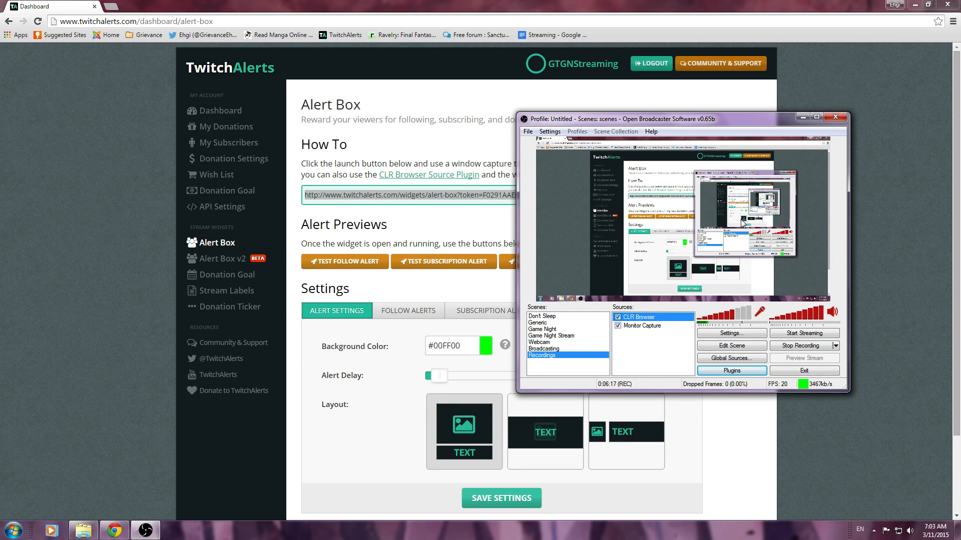
mouse_move(734, 245)
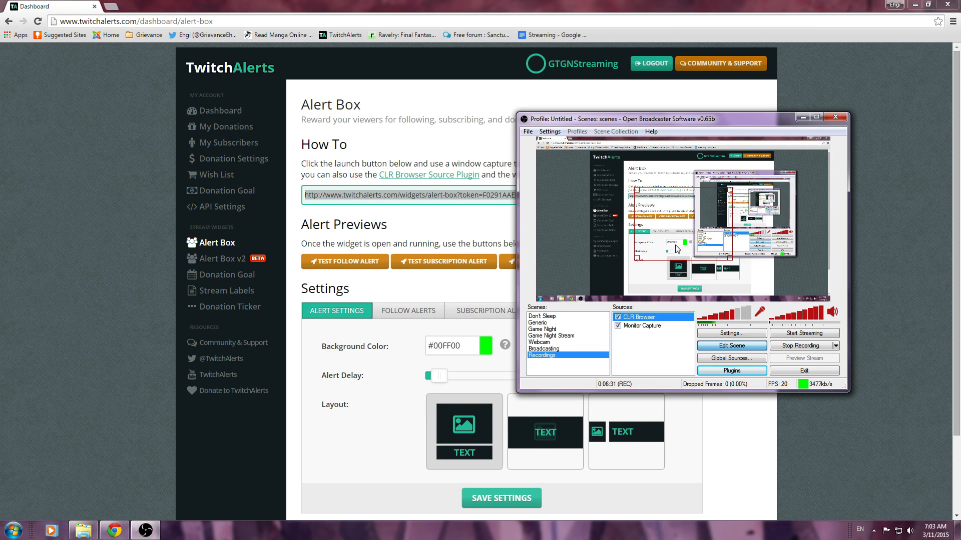
mouse_move(96, 245)
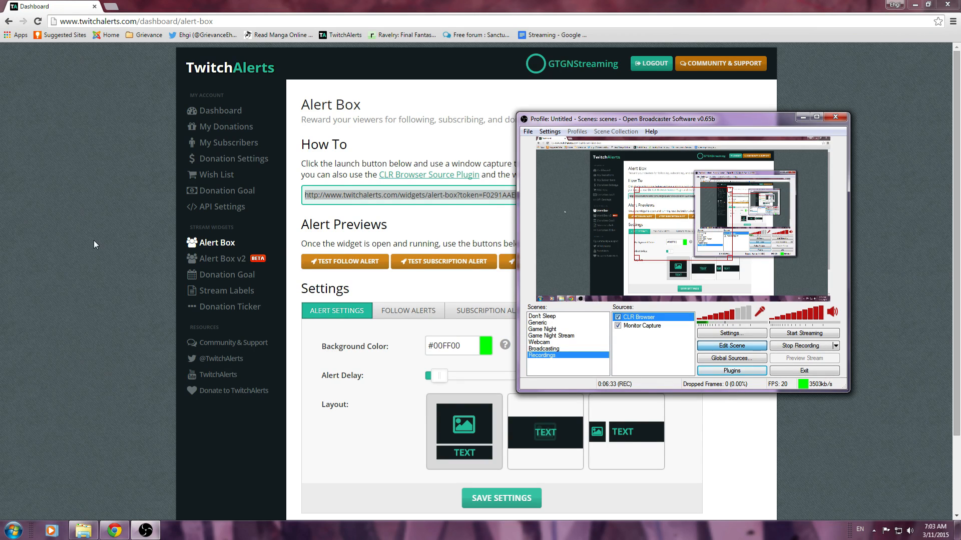
mouse_move(86, 237)
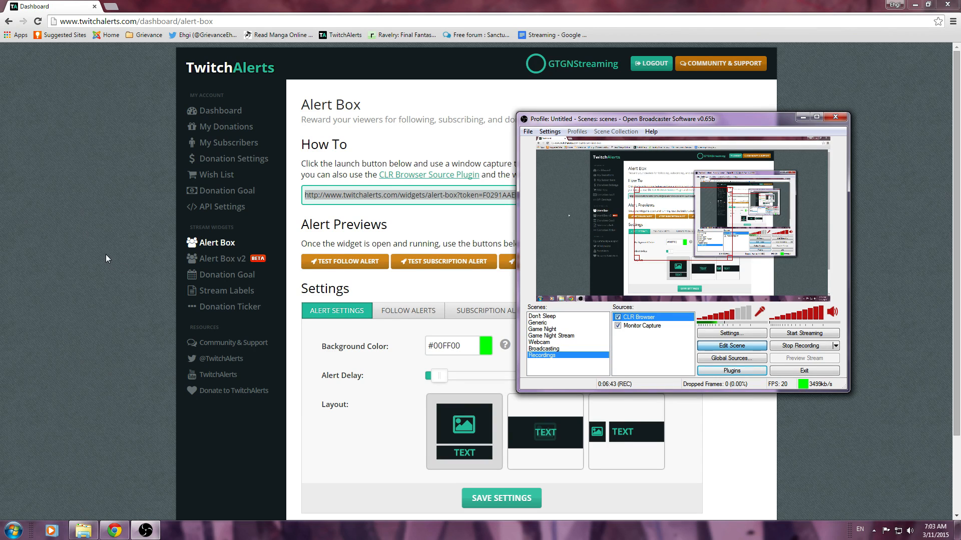
mouse_move(98, 258)
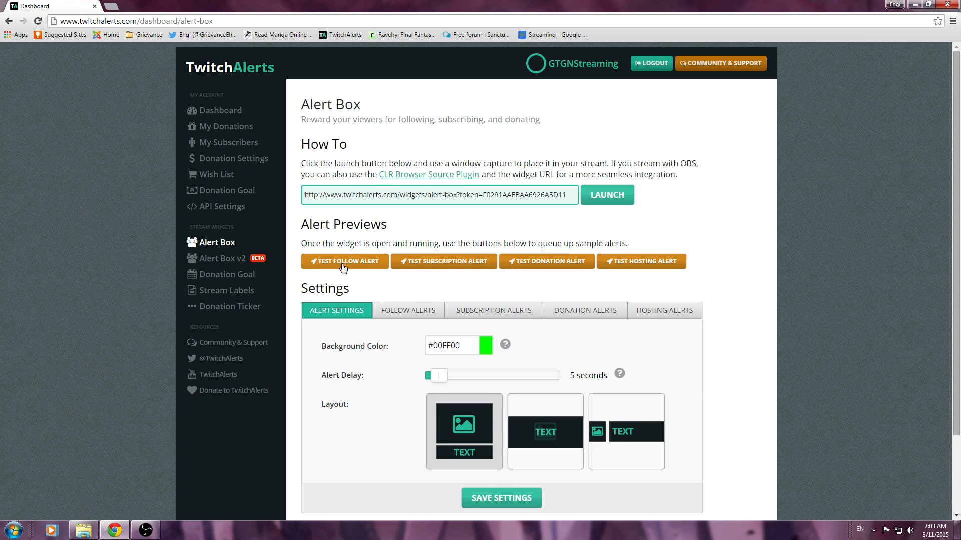
Queue a test follow alert on the Alert Box page and return to OBS
left_click(345, 261)
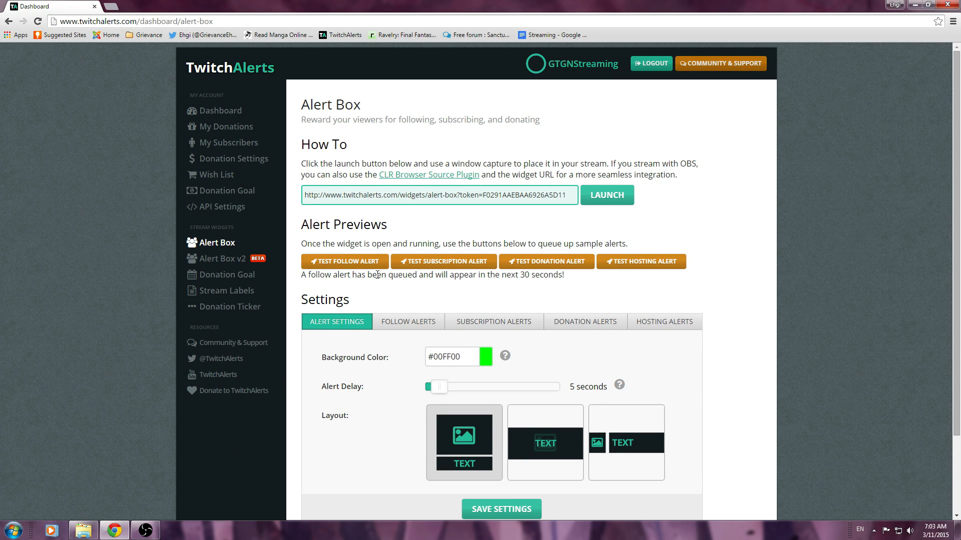
mouse_move(299, 500)
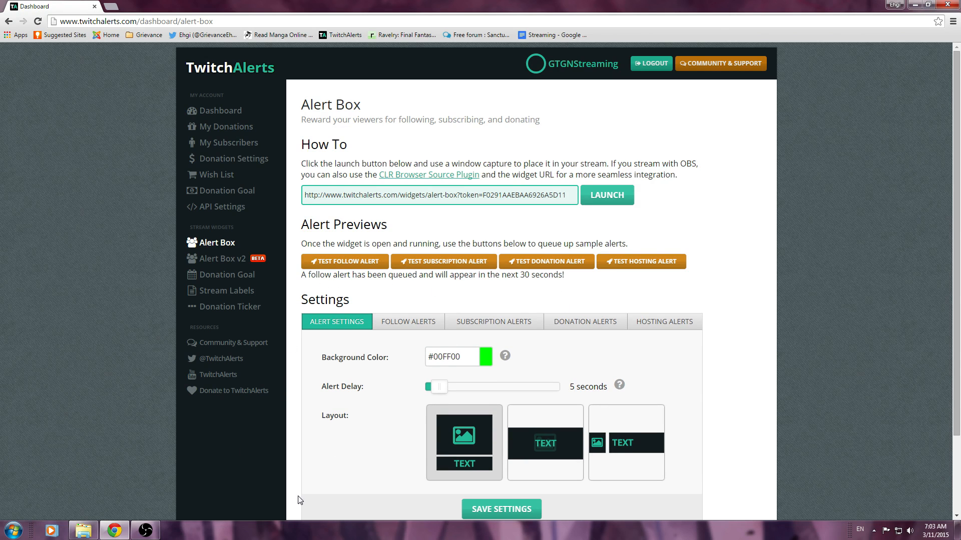
left_click(145, 530)
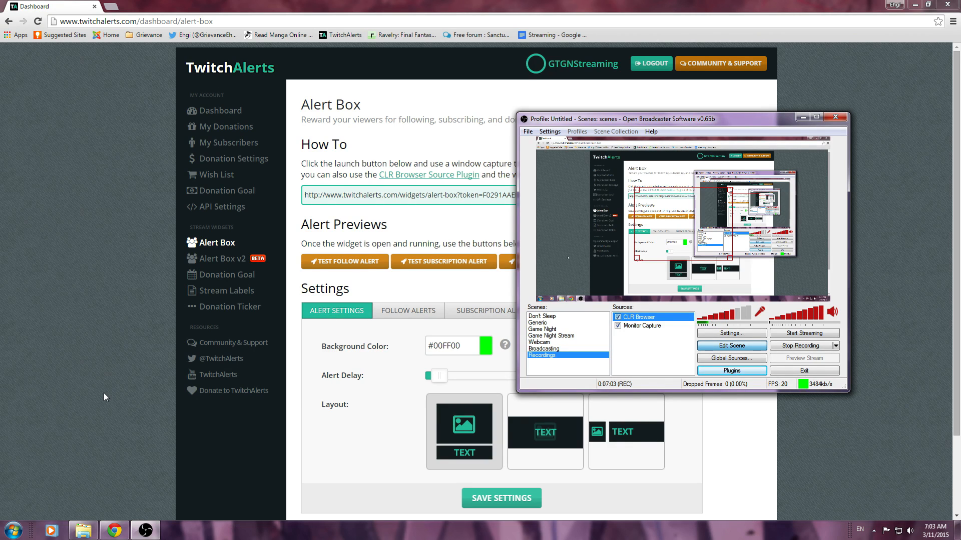
left_click(345, 261)
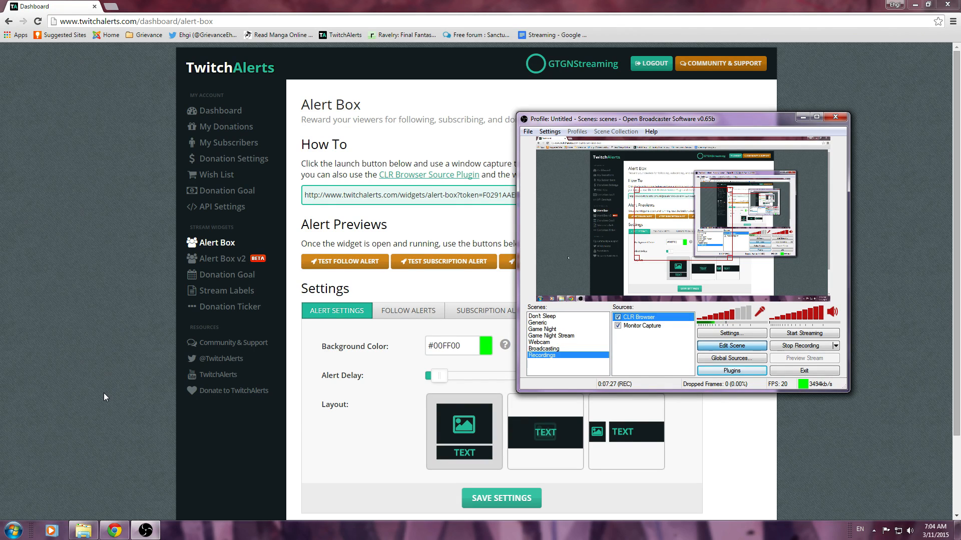
mouse_move(769, 402)
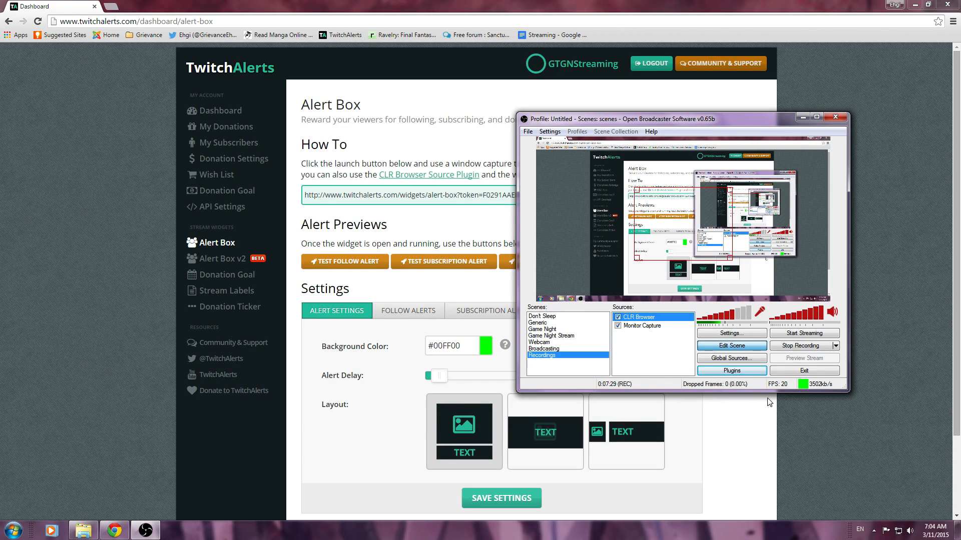